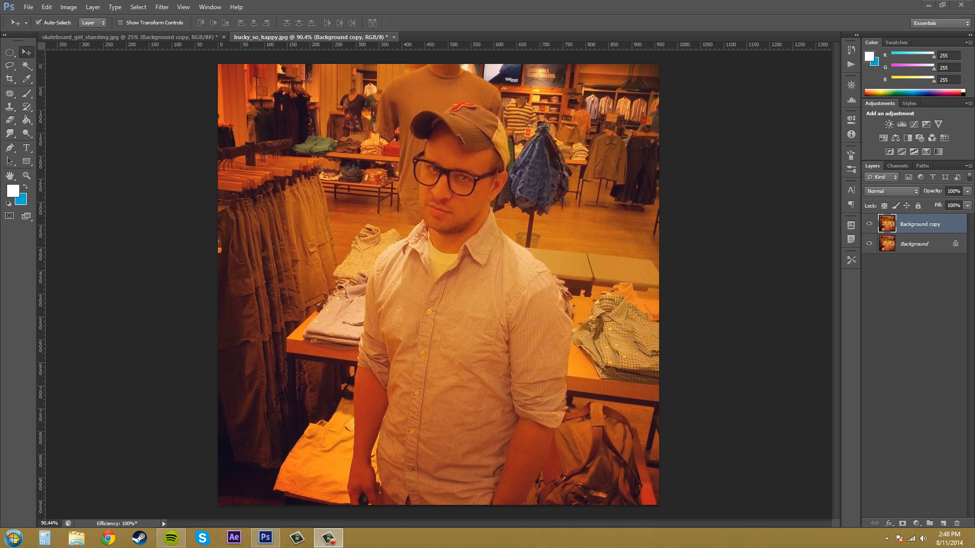
mouse_move(933, 457)
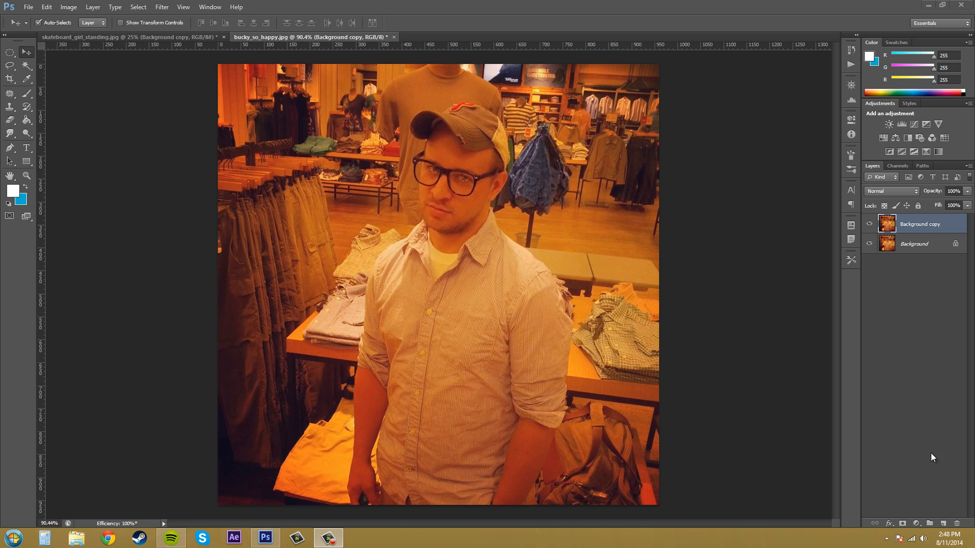
mouse_move(430, 350)
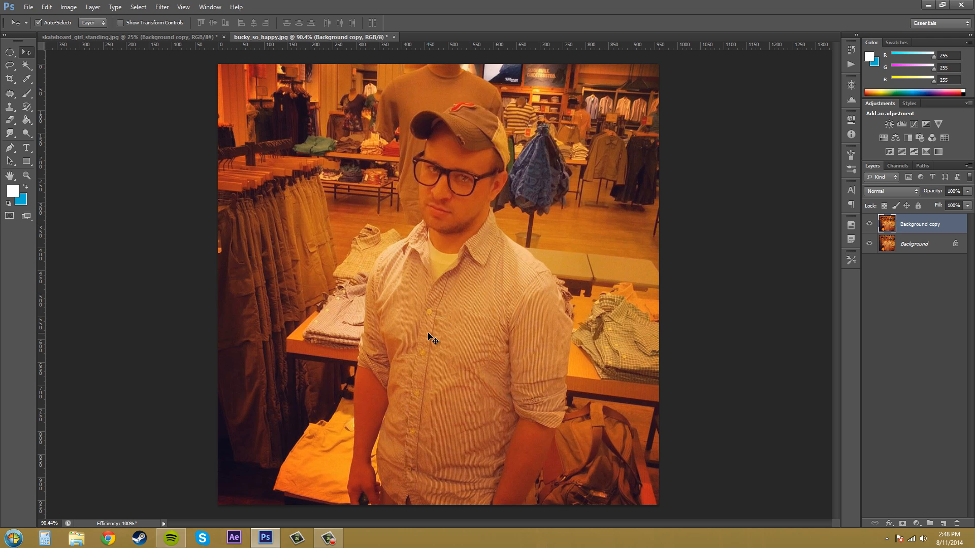
mouse_move(417, 423)
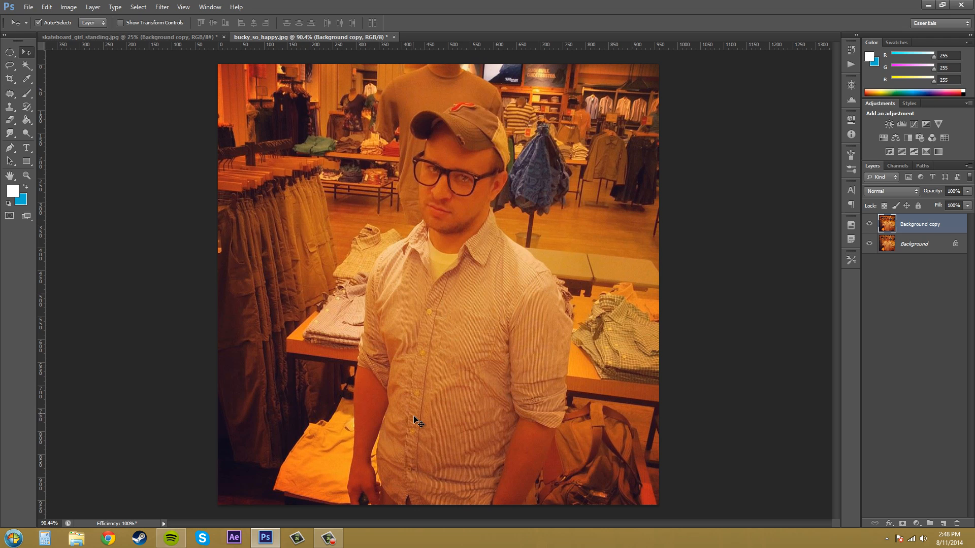
mouse_move(604, 395)
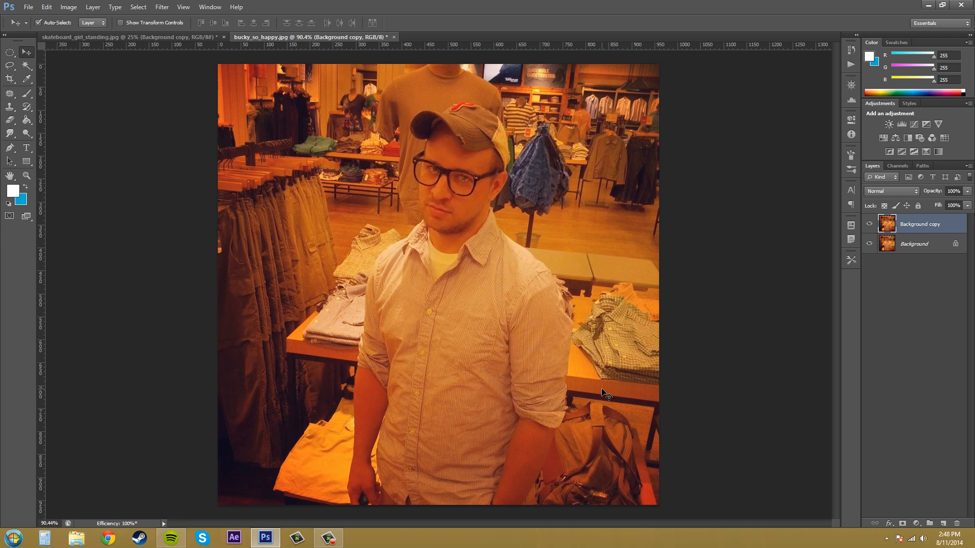
mouse_move(421, 322)
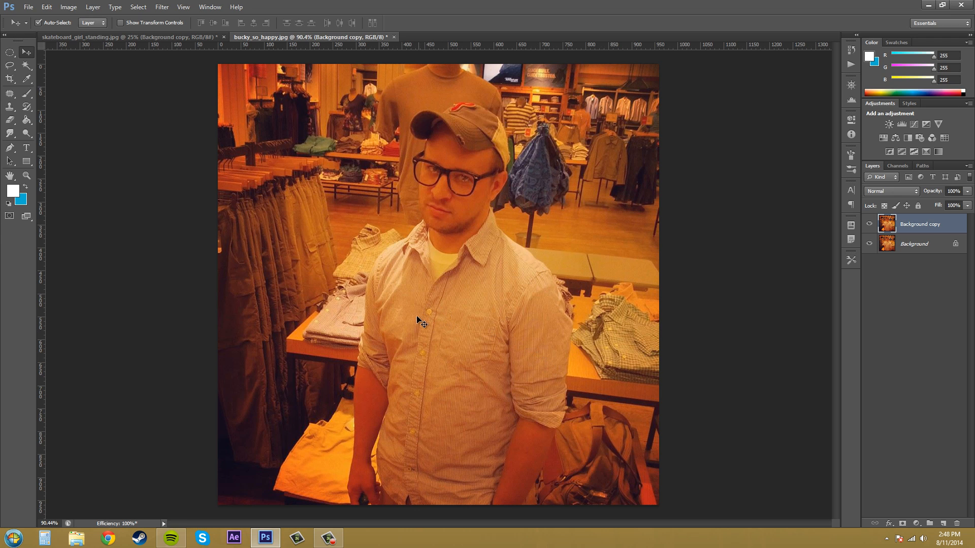
mouse_move(423, 423)
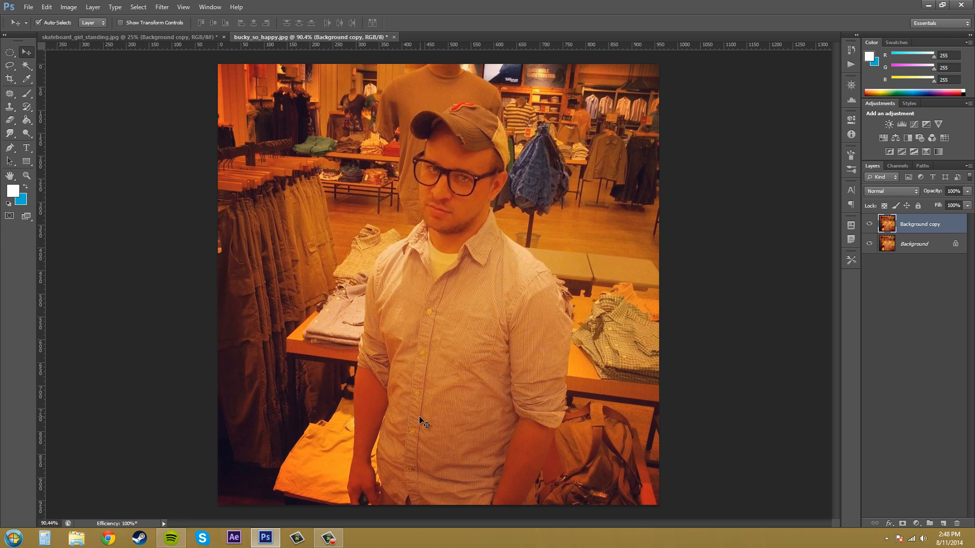
mouse_move(507, 433)
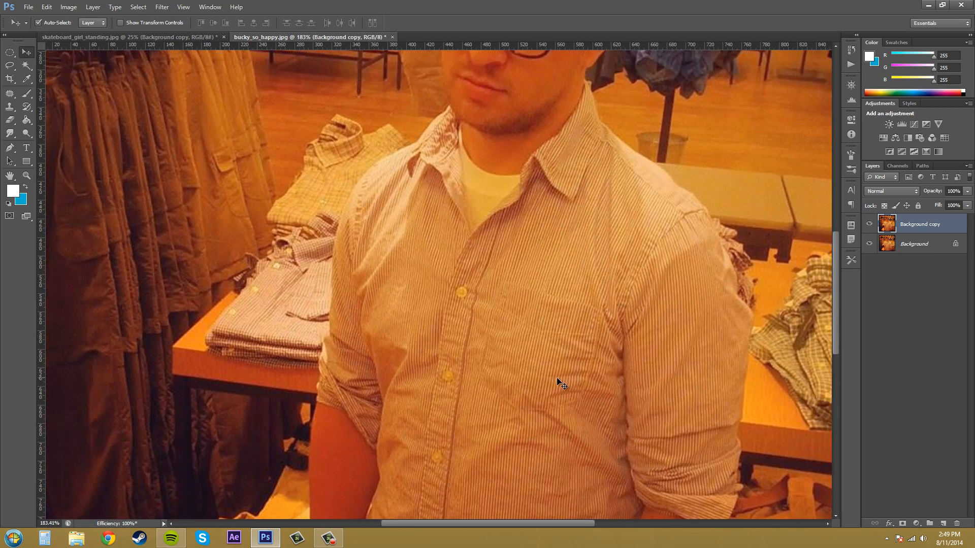
Scroll down to bring the shirt's button placket into view at about 183% zoom
scroll("down", 3)
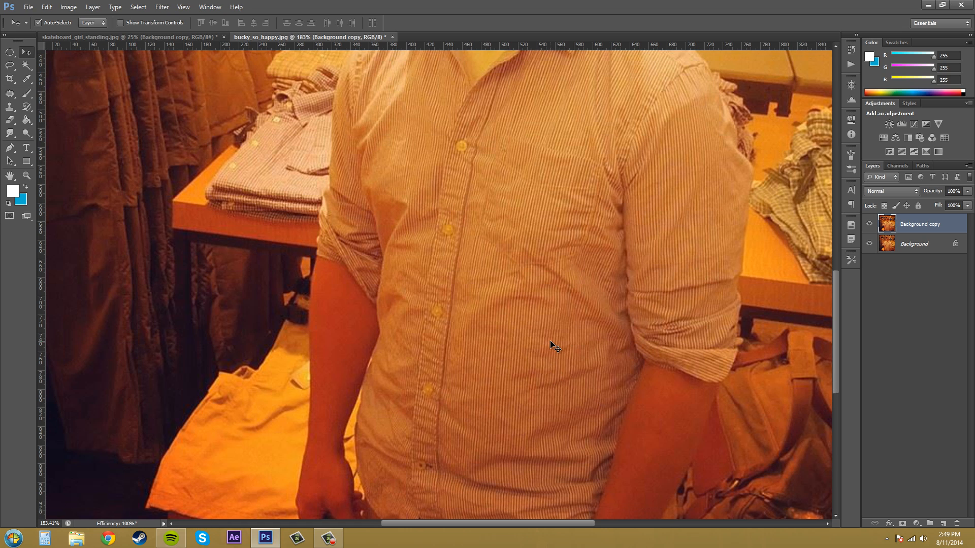
mouse_move(518, 264)
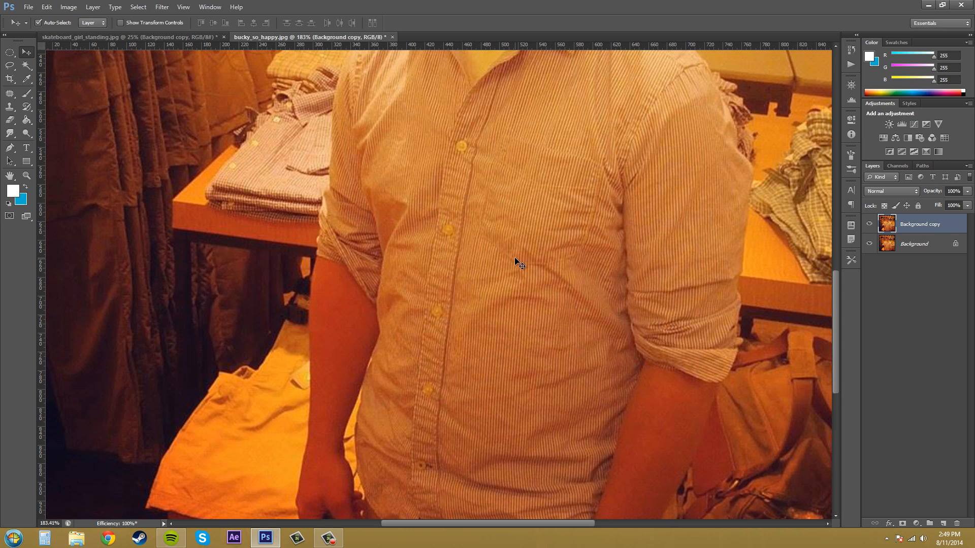
mouse_move(468, 155)
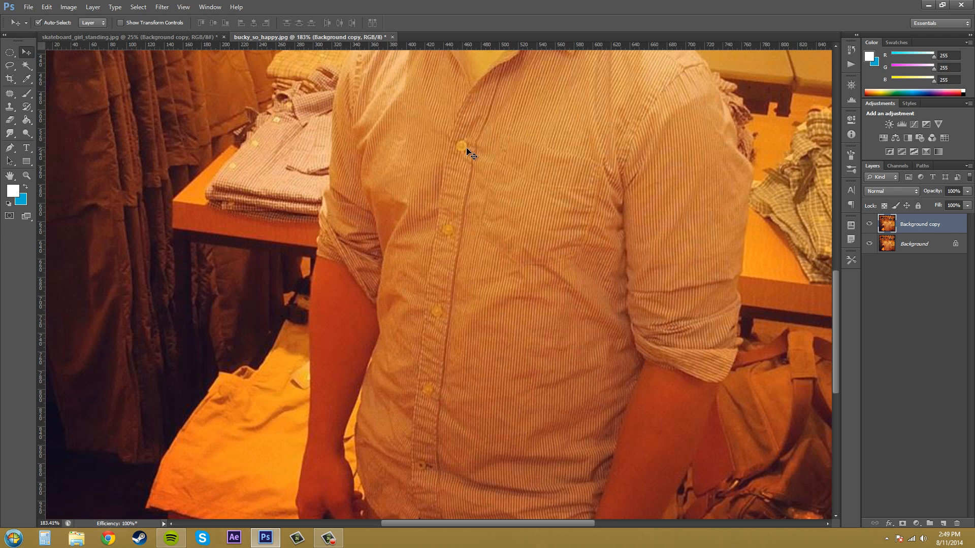
mouse_move(465, 150)
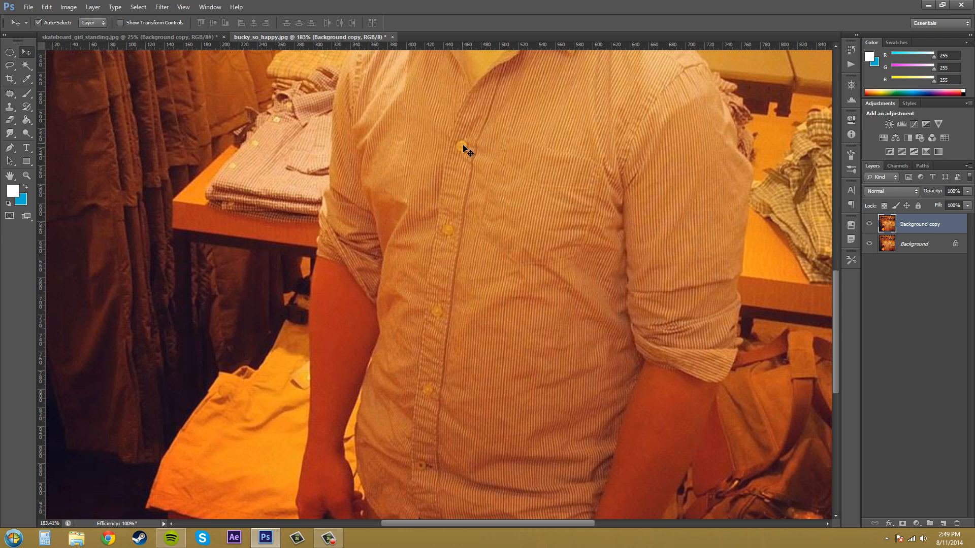
mouse_move(463, 185)
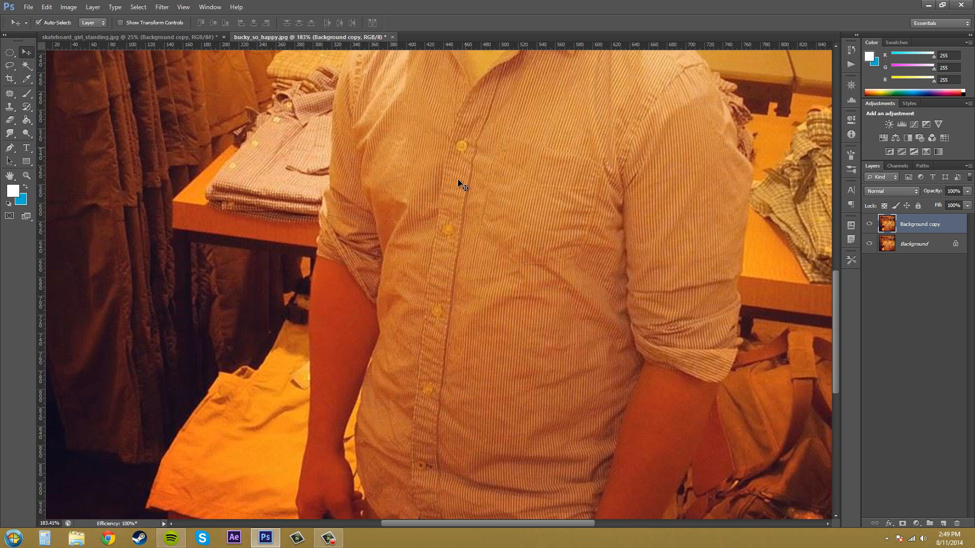
mouse_move(431, 471)
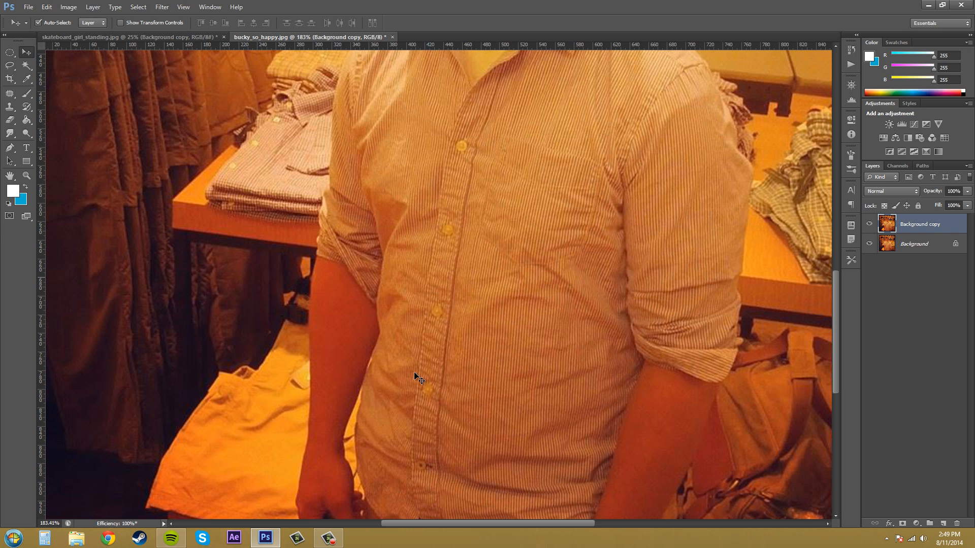
mouse_move(3, 122)
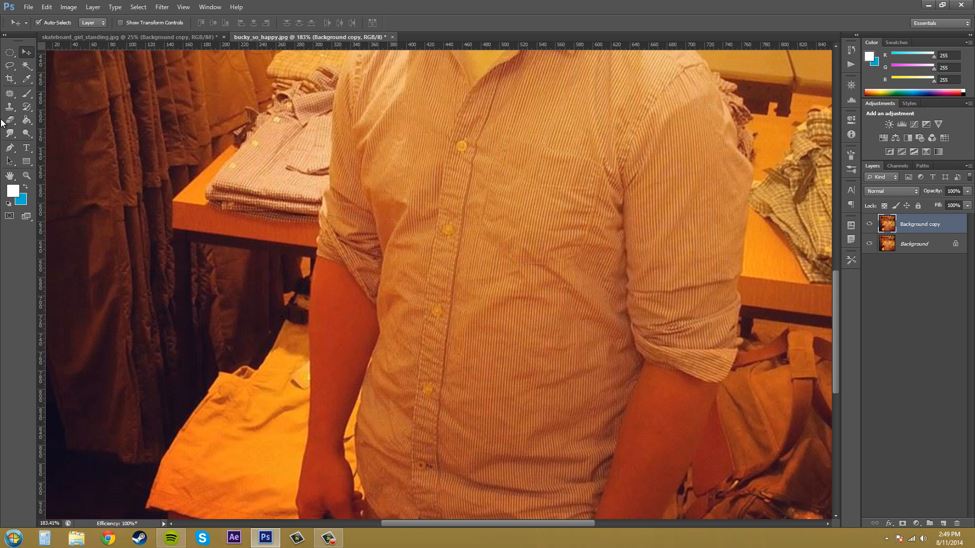
Select the Clone Stamp tool from the toolbar
left_click(10, 120)
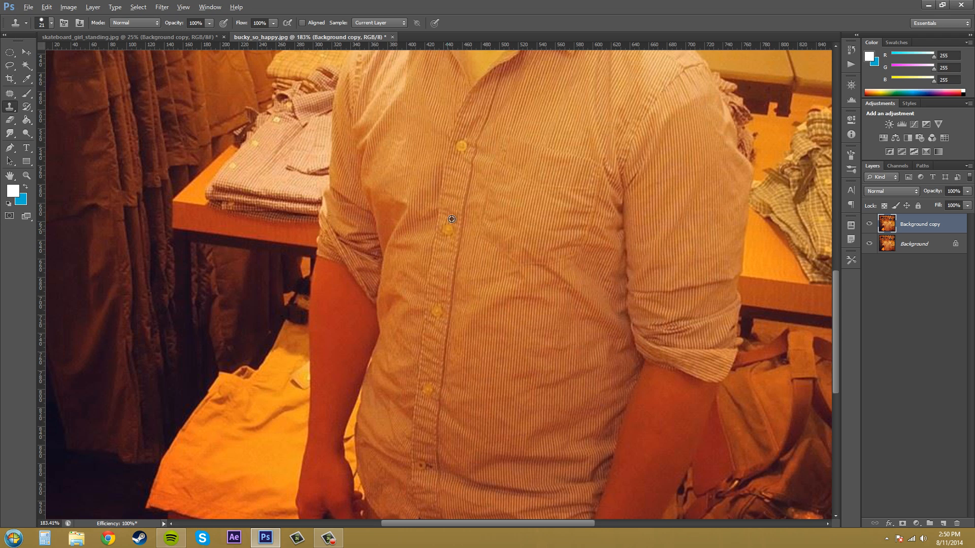
mouse_move(446, 231)
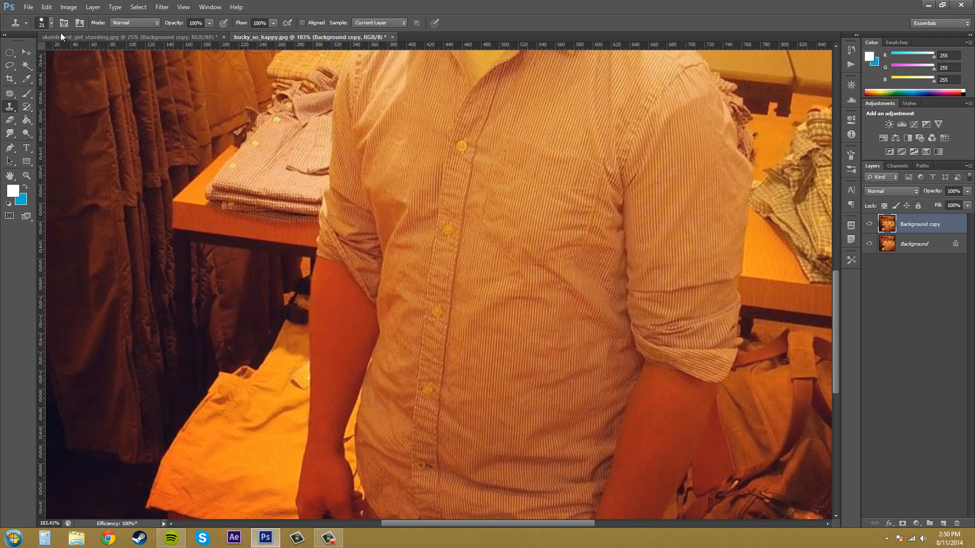
Open the brush preset picker for a 20 px, 100% hardness cloning tip
left_click(50, 23)
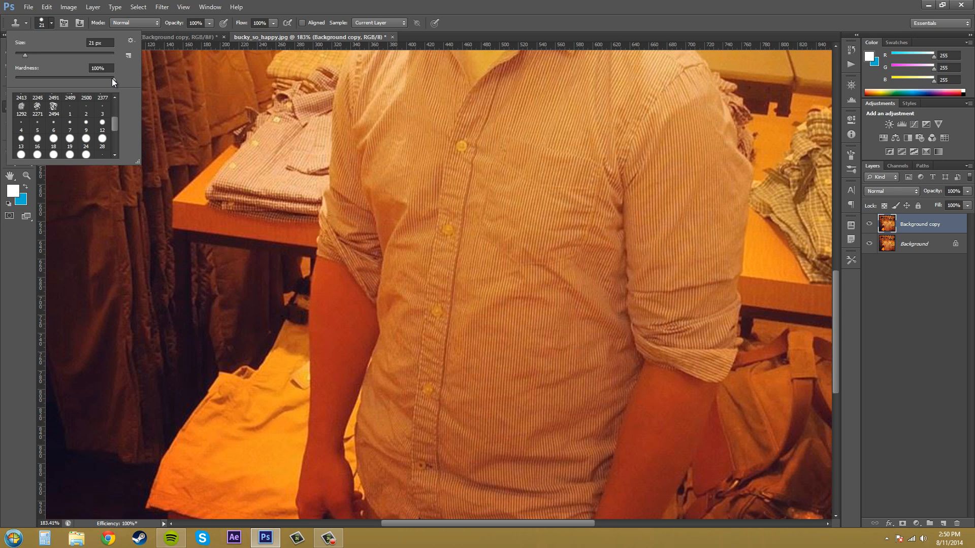
mouse_move(111, 79)
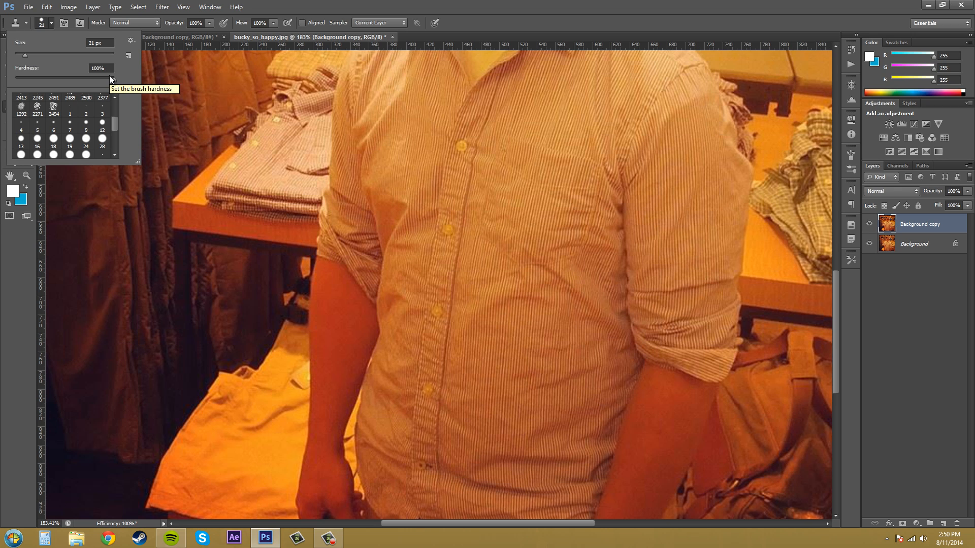
mouse_move(113, 83)
type("20")
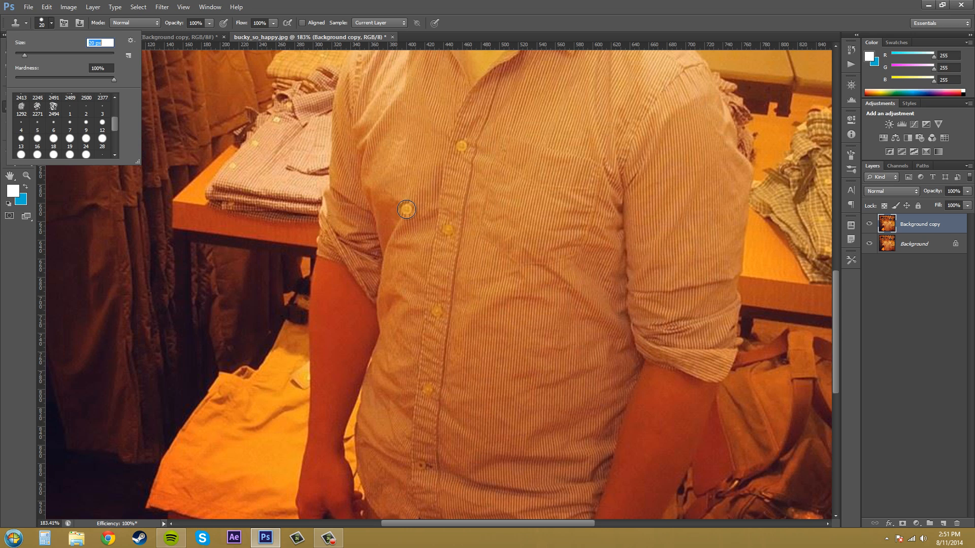
mouse_move(452, 186)
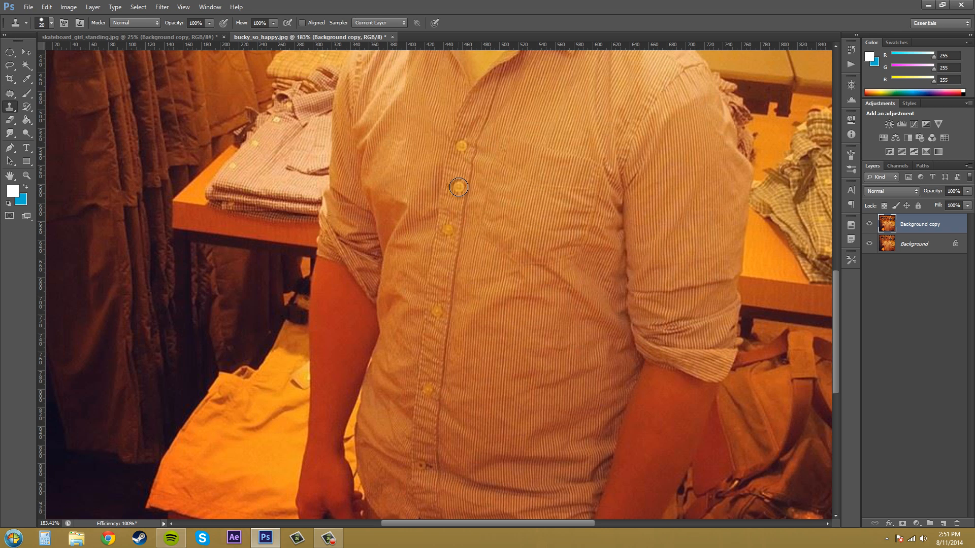
Stamp a cloned button copy onto the placket between the original buttons
left_click_drag(458, 187, 511, 320)
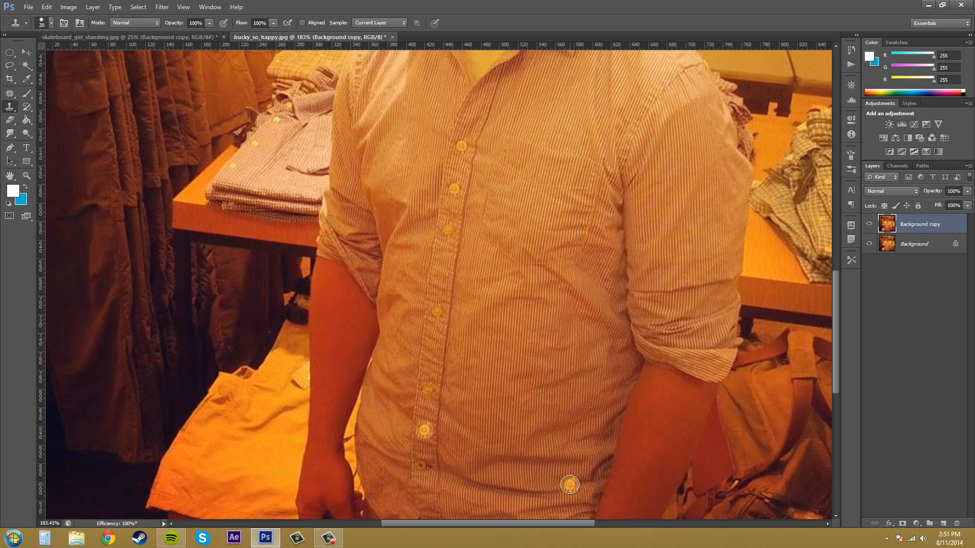
mouse_move(566, 441)
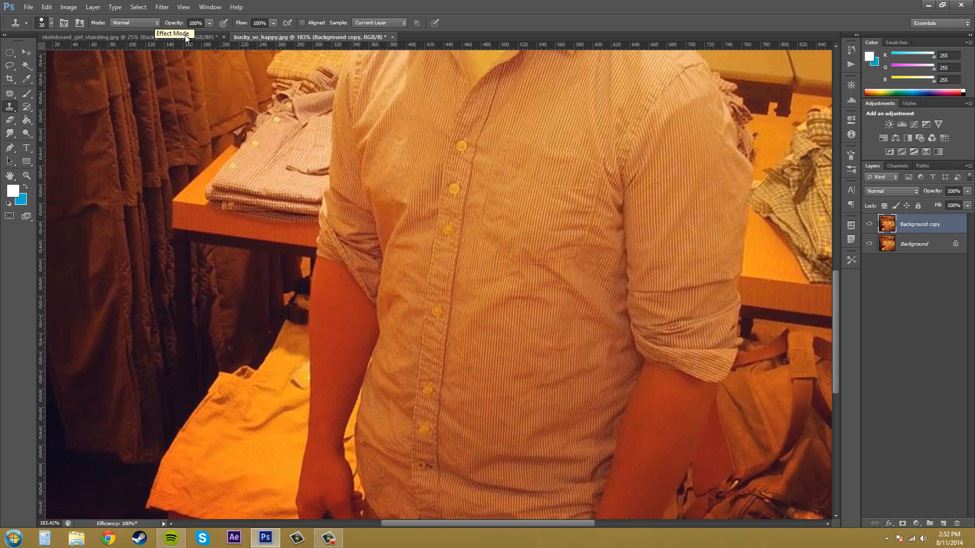
left_click(134, 23)
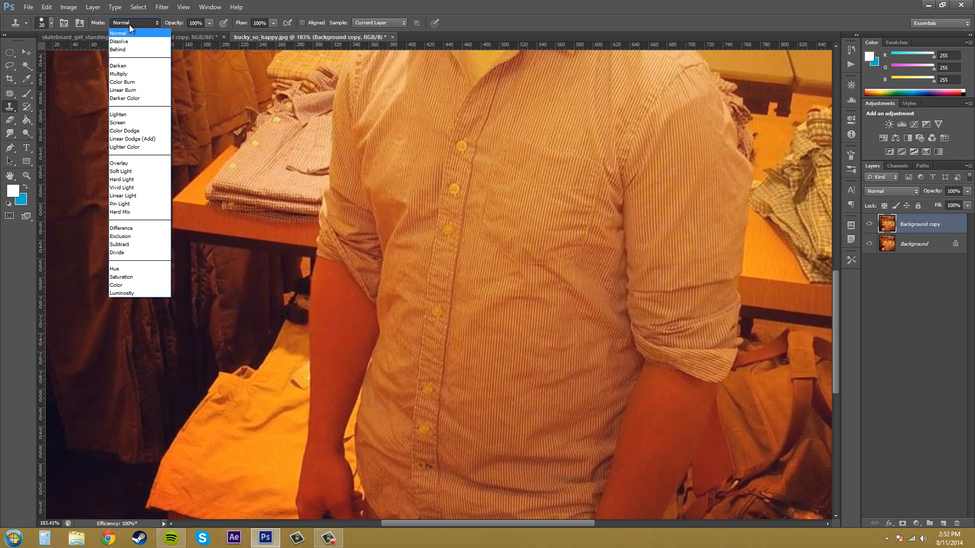
mouse_move(133, 138)
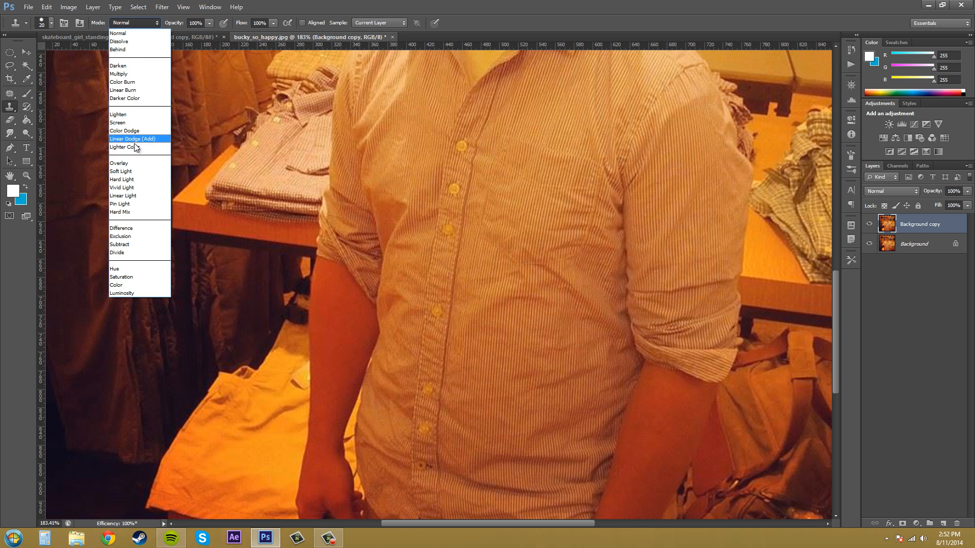
mouse_move(134, 165)
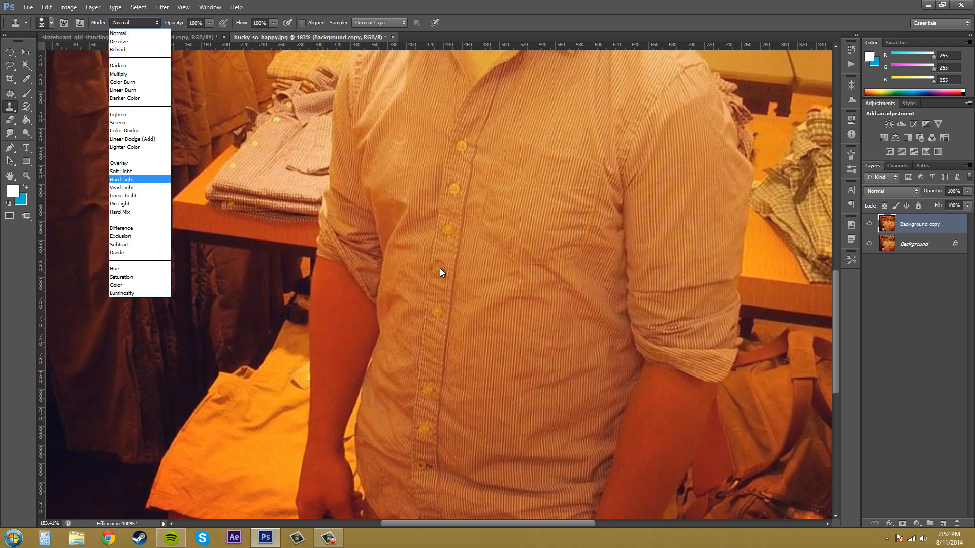
mouse_move(444, 274)
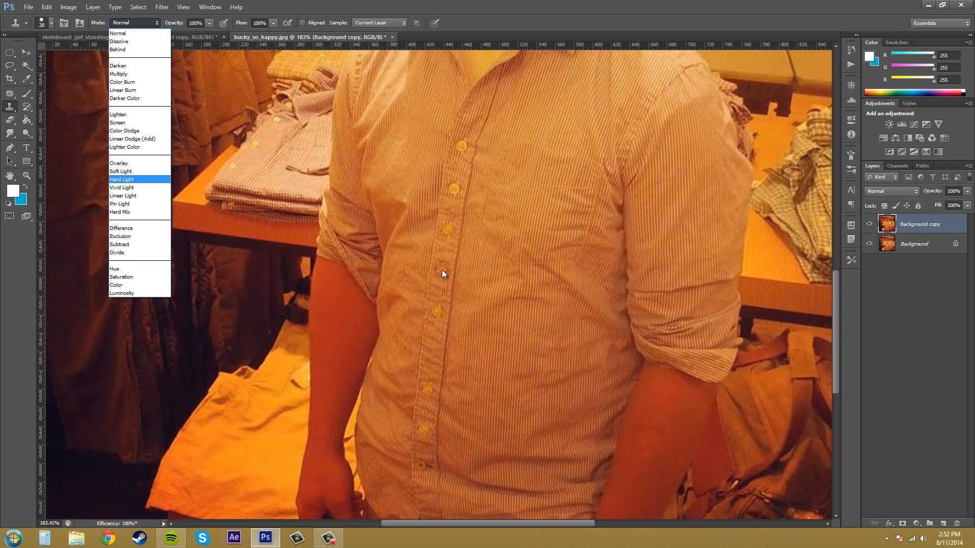
mouse_move(440, 272)
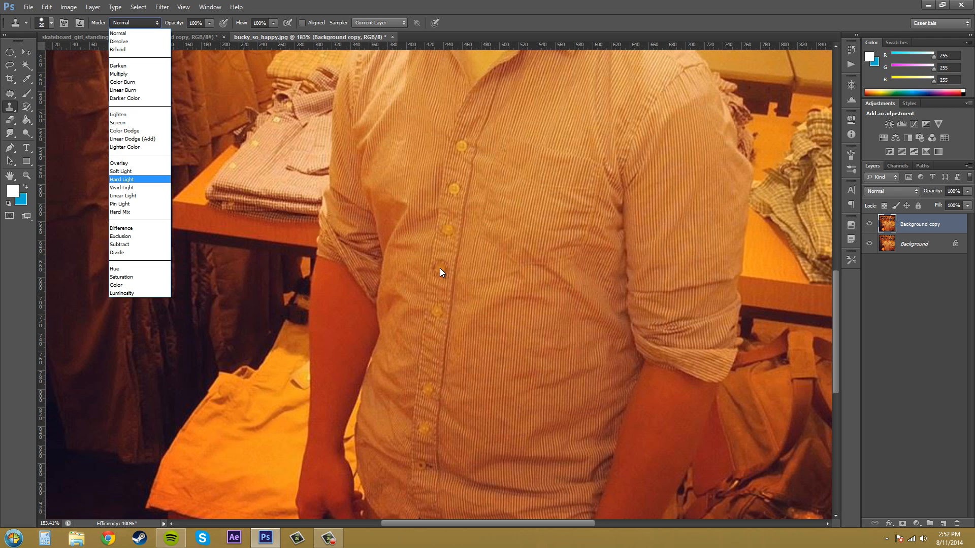
mouse_move(440, 269)
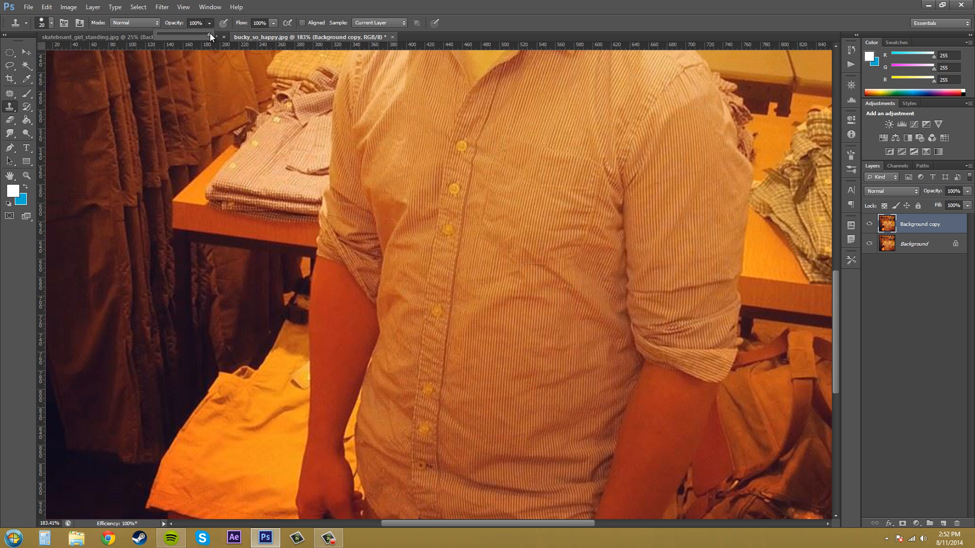
left_click_drag(210, 36, 184, 36)
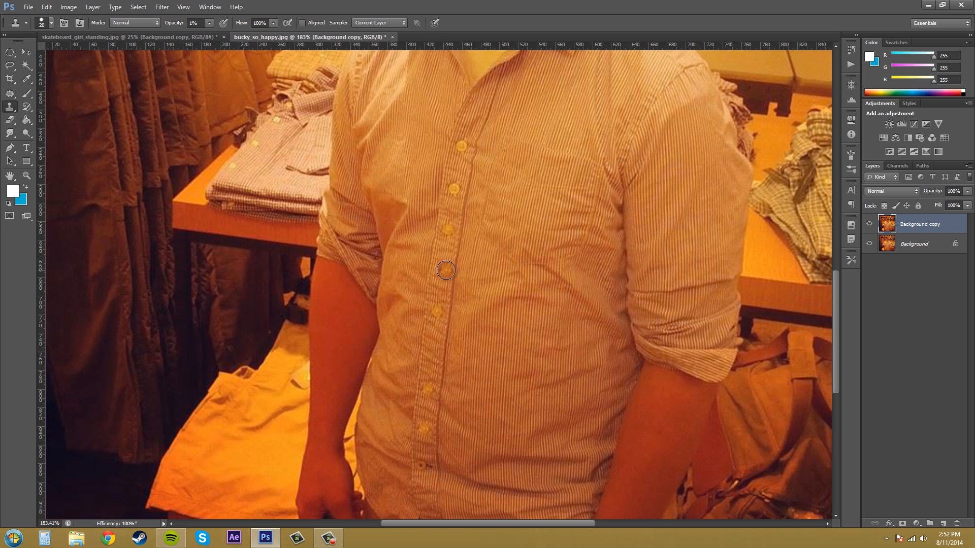
mouse_move(442, 268)
type("49")
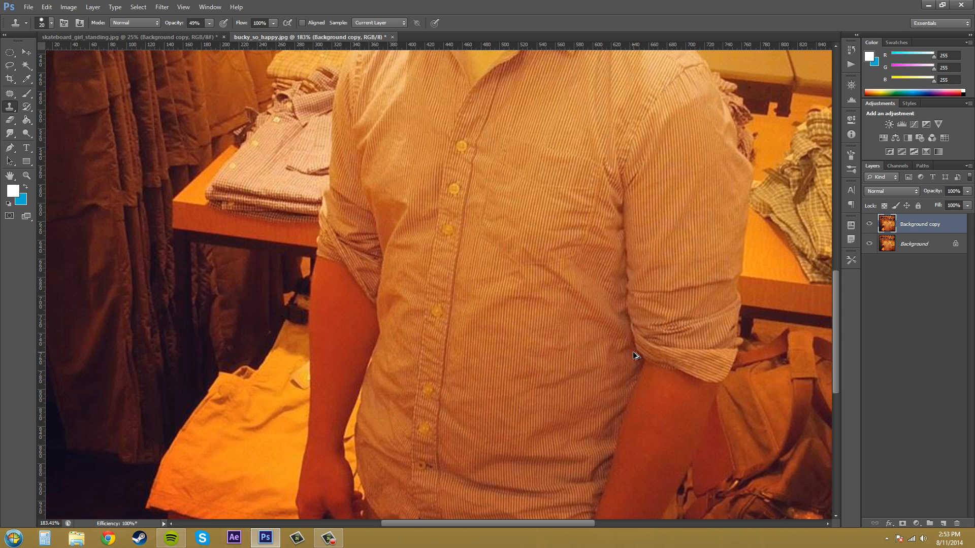
left_click(209, 23)
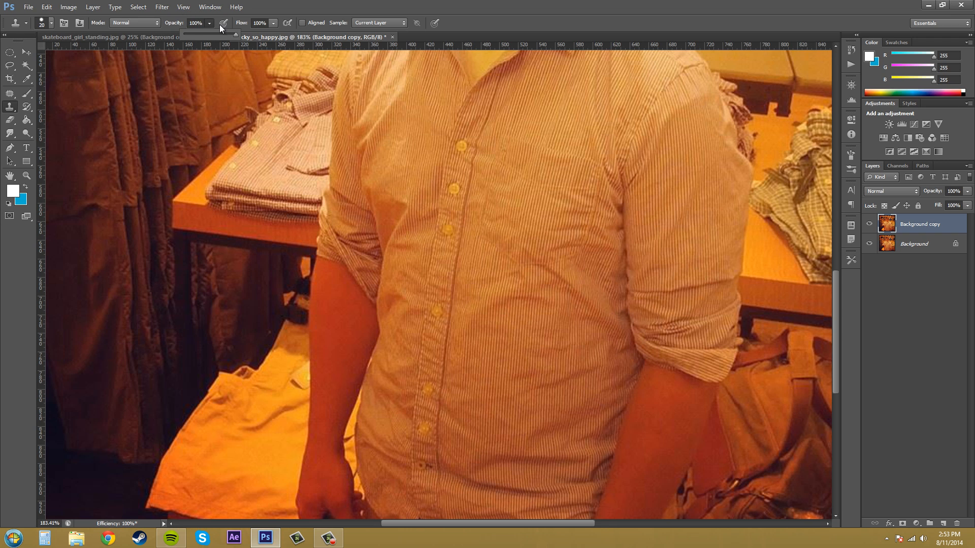
Reset the clone opacity value and turn on Aligned sampling
triple_click(197, 23)
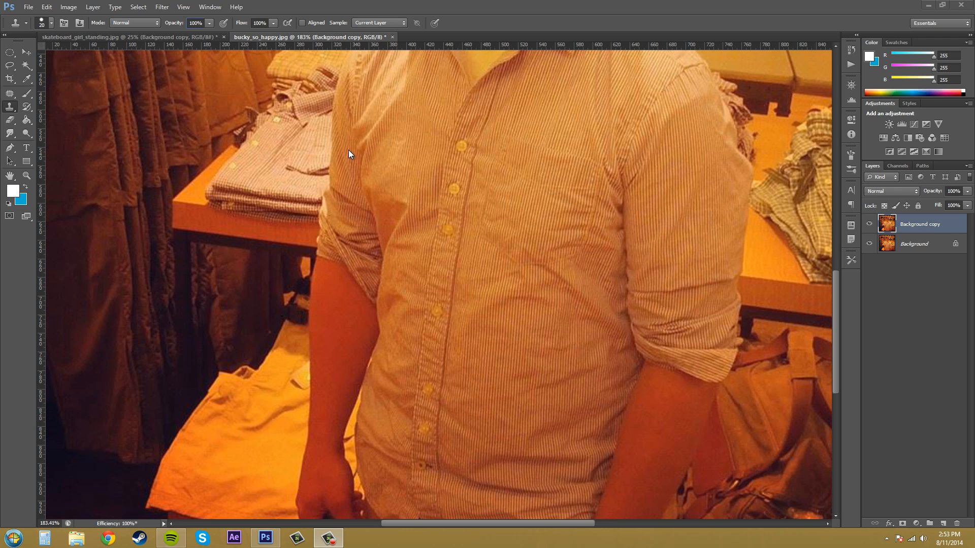
mouse_move(457, 191)
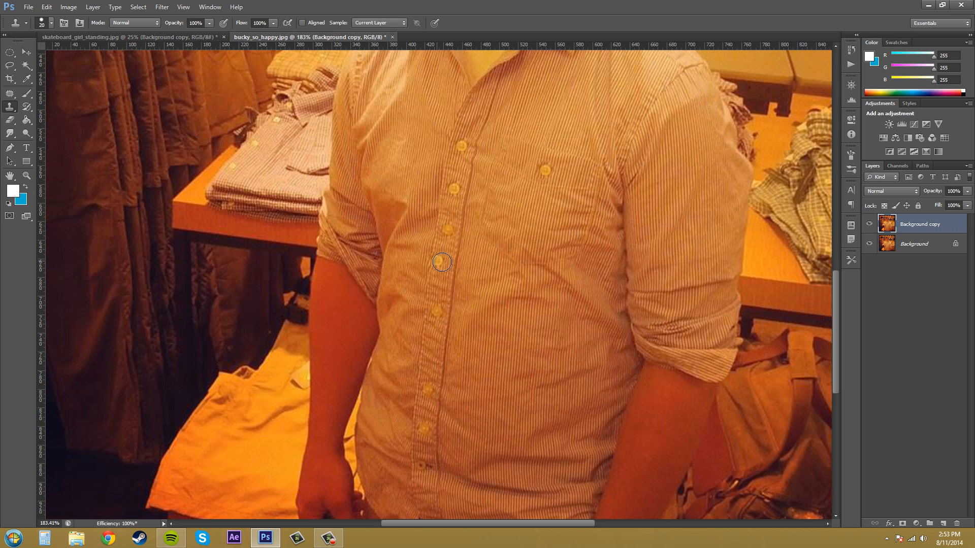
mouse_move(531, 168)
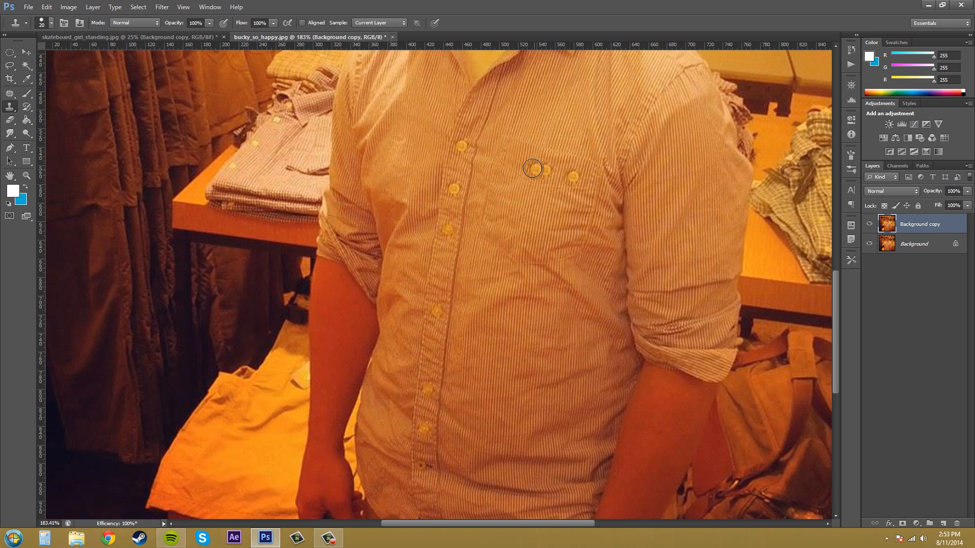
left_click(532, 168)
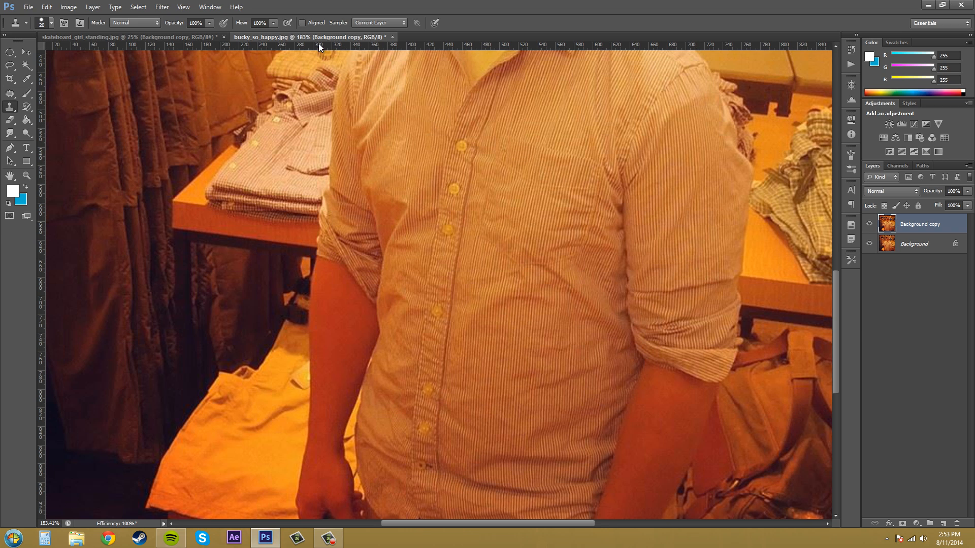
left_click(304, 22)
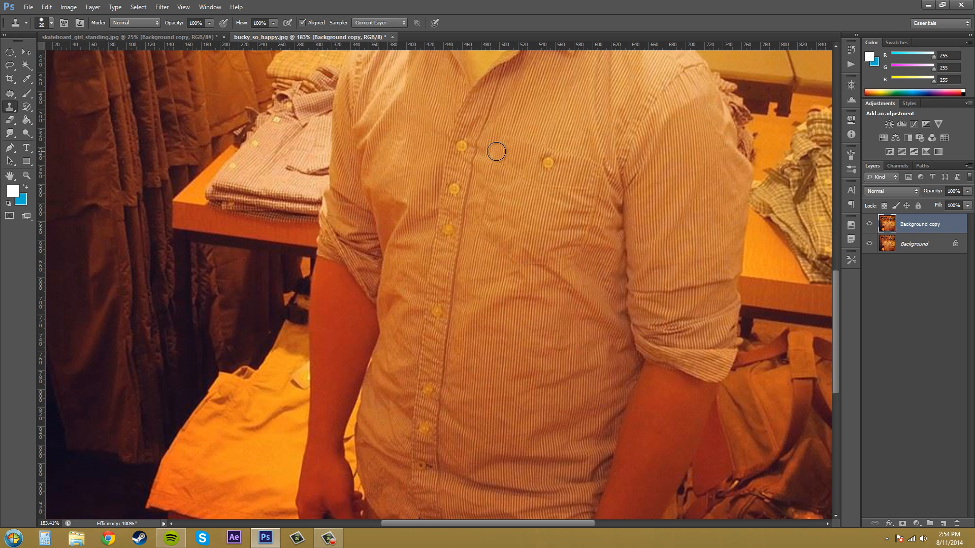
mouse_move(534, 165)
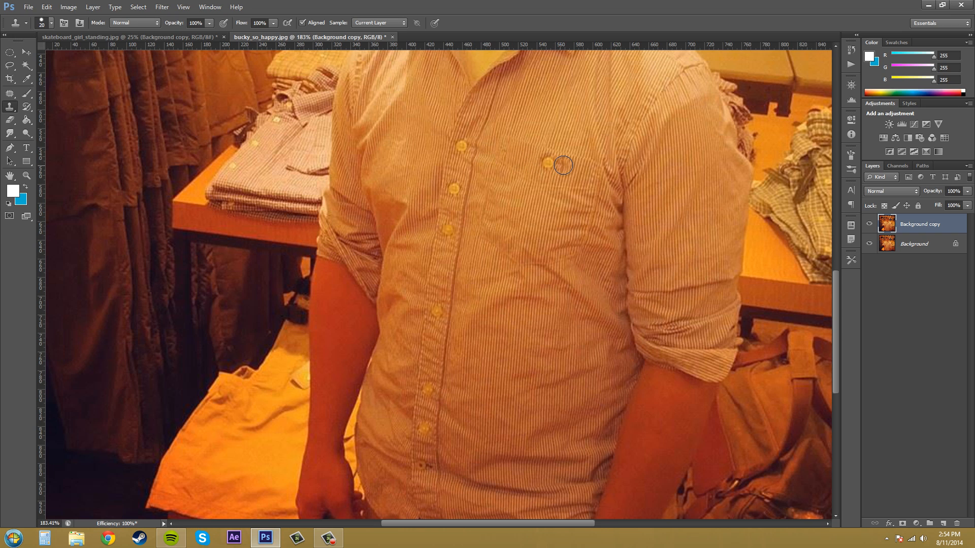
Paint trial cloned button detail beside and above the chest pocket
left_click_drag(562, 165, 570, 134)
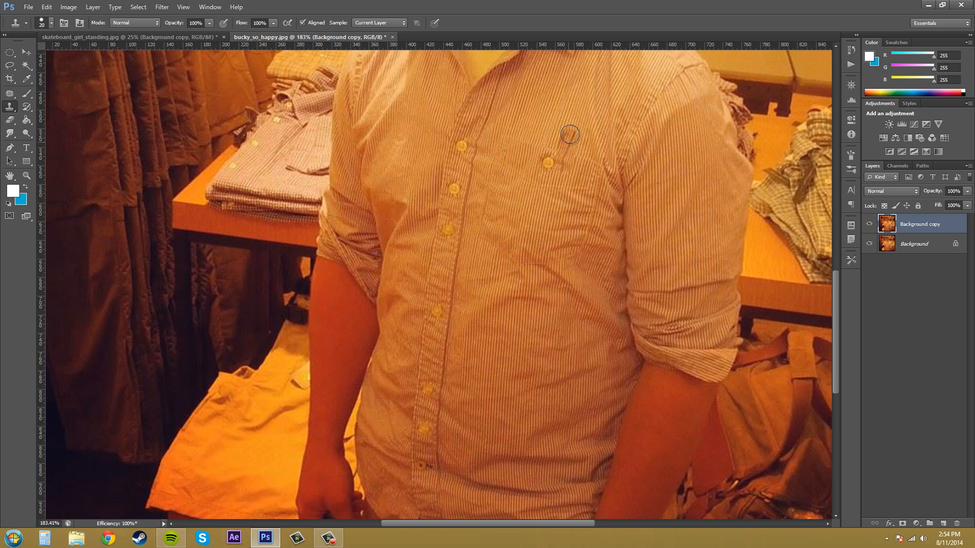
left_click_drag(570, 134, 546, 203)
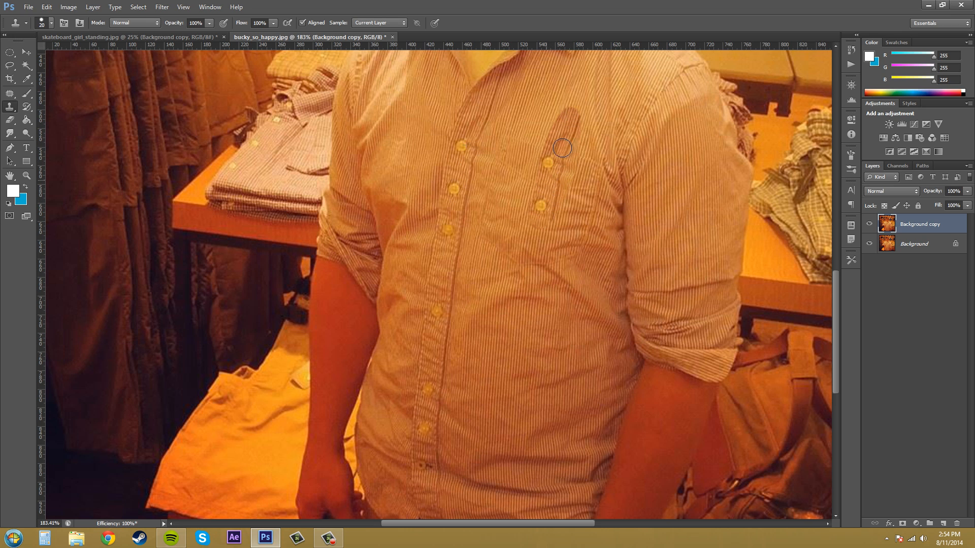
left_click_drag(561, 148, 546, 222)
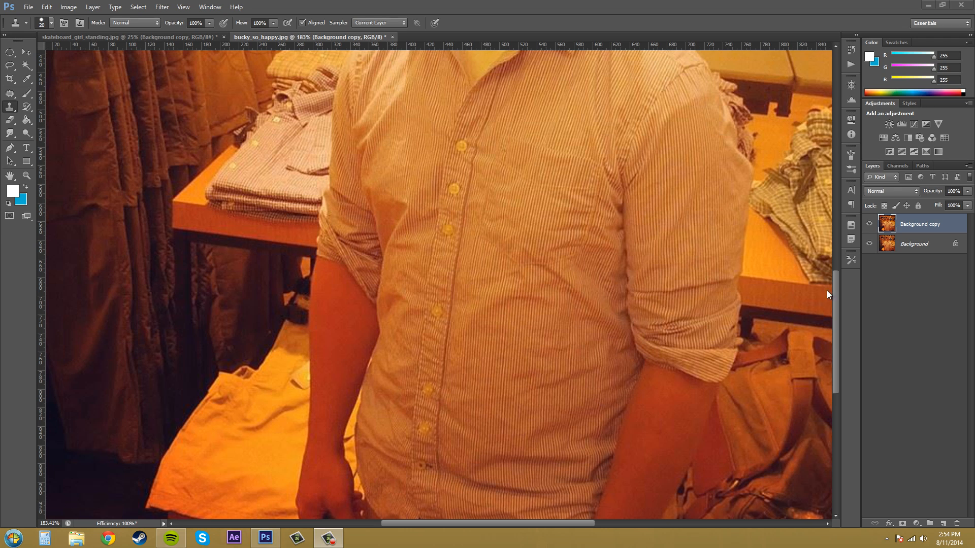
mouse_move(751, 279)
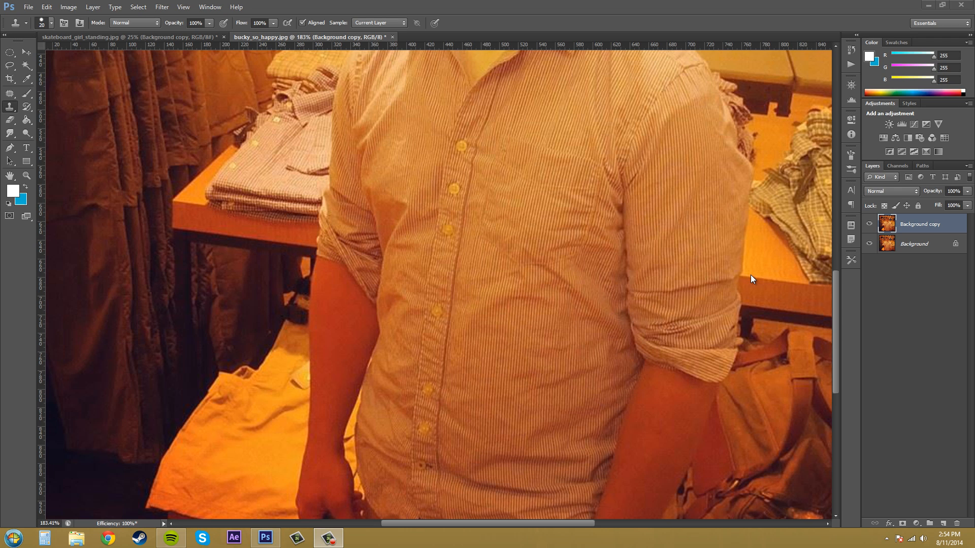
mouse_move(659, 253)
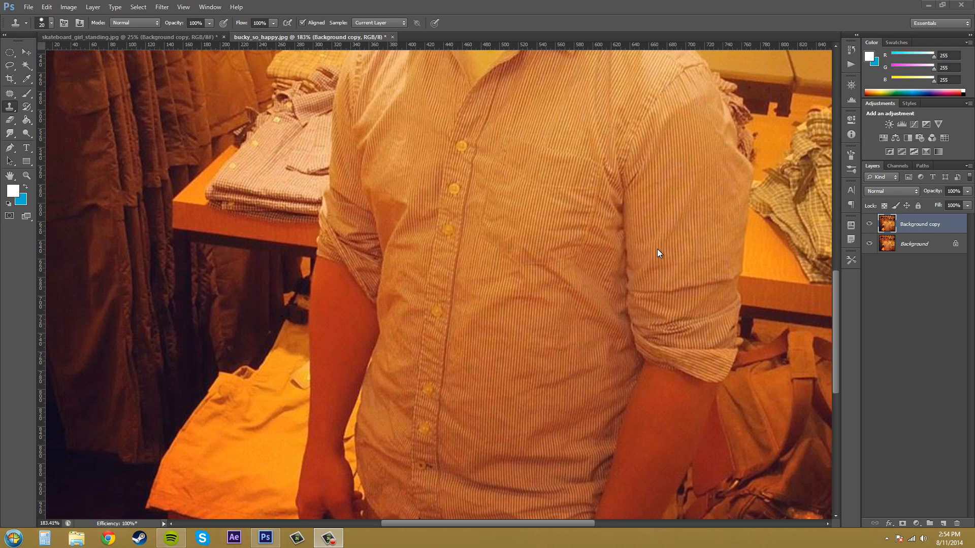
mouse_move(475, 232)
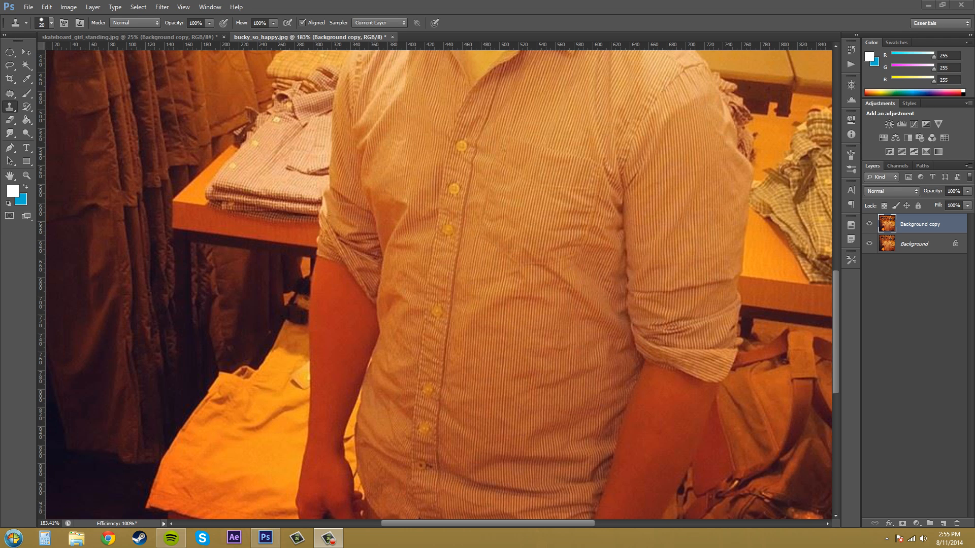
mouse_move(717, 357)
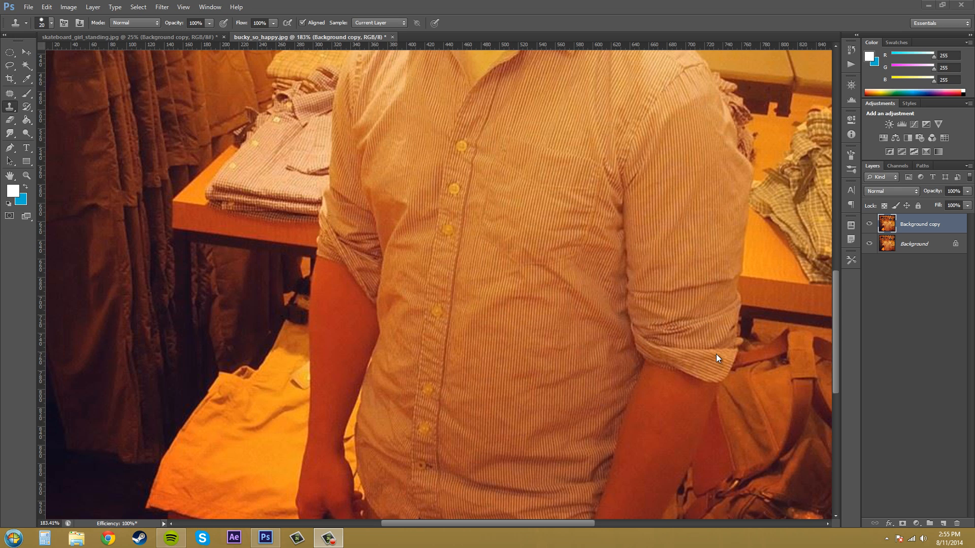
mouse_move(794, 365)
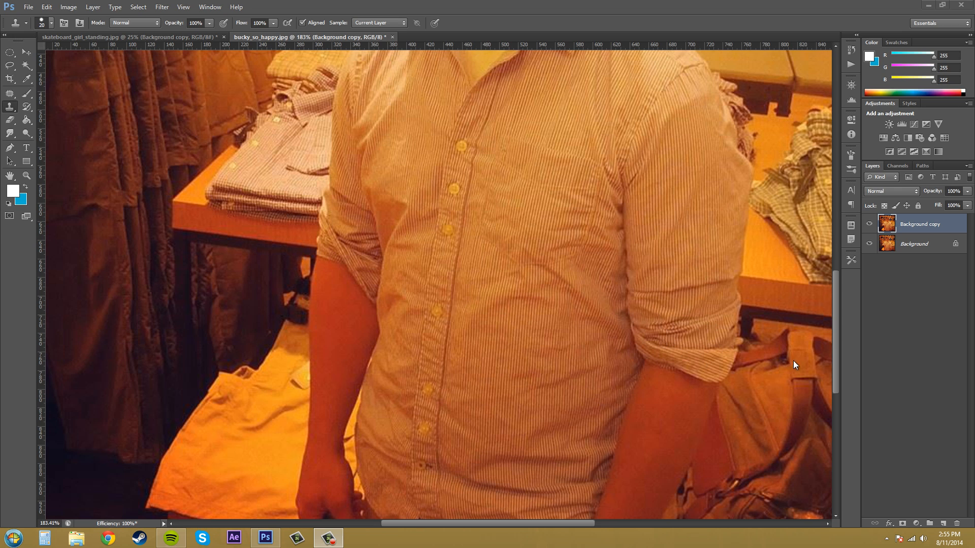
mouse_move(720, 332)
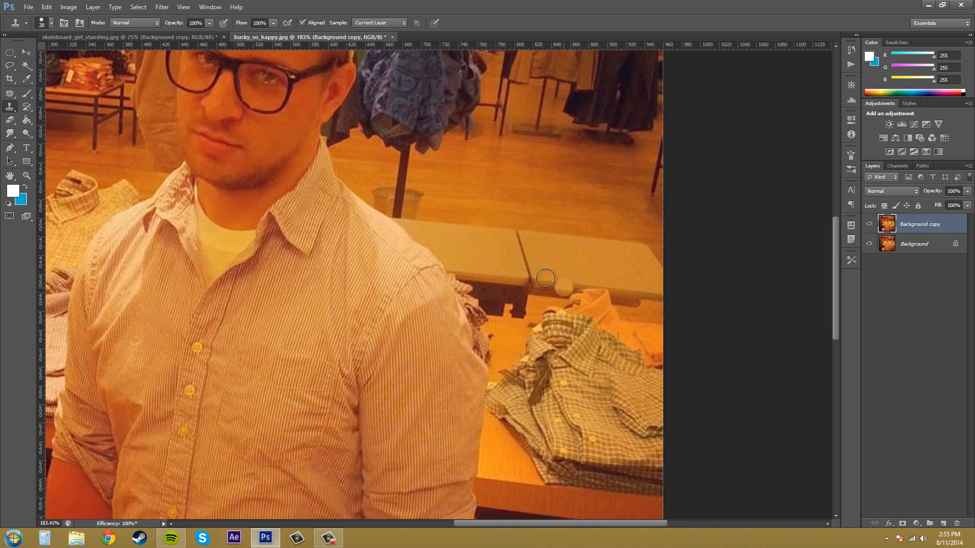
mouse_move(445, 240)
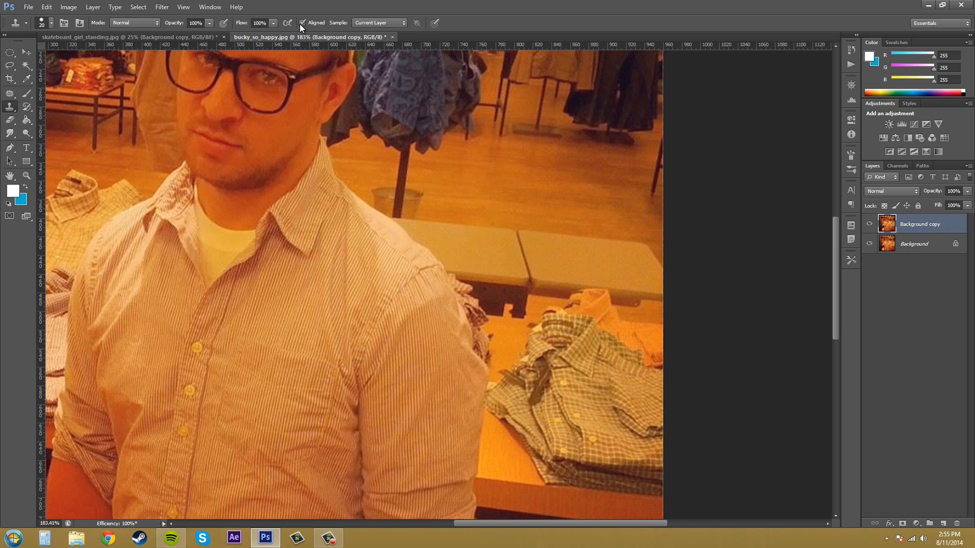
mouse_move(497, 258)
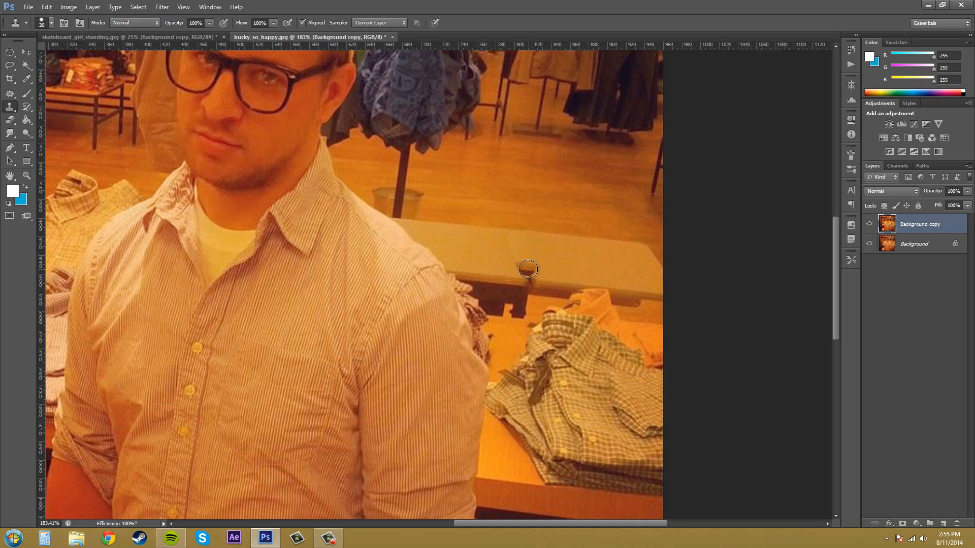
mouse_move(548, 277)
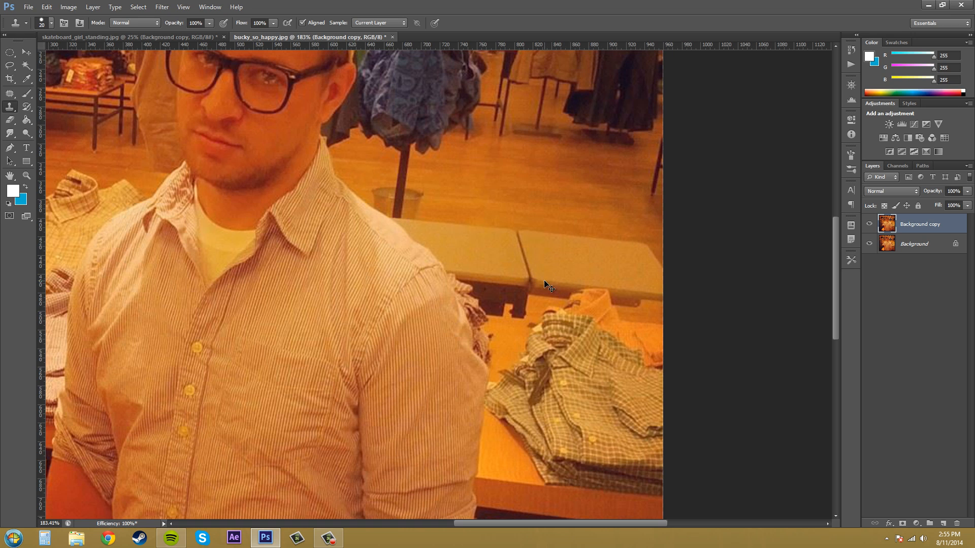
mouse_move(498, 233)
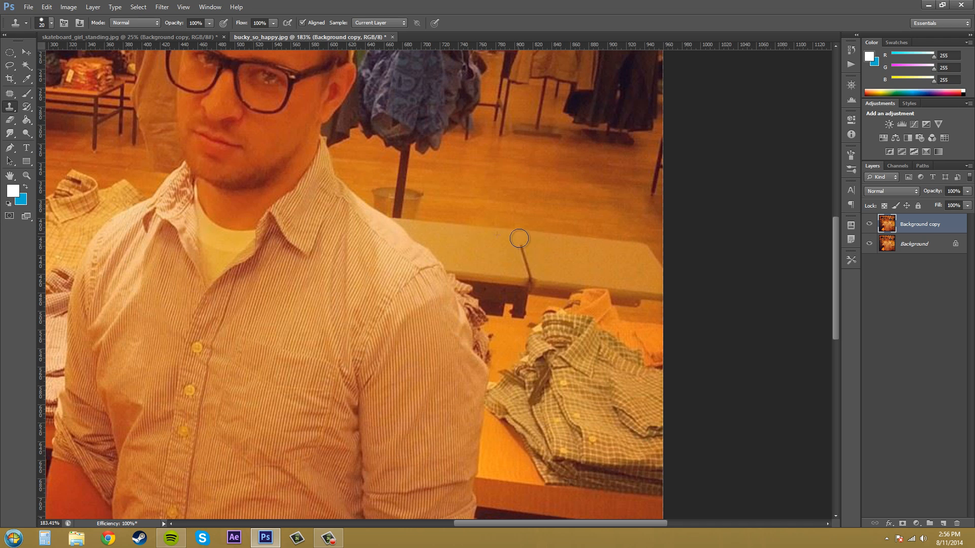
mouse_move(524, 255)
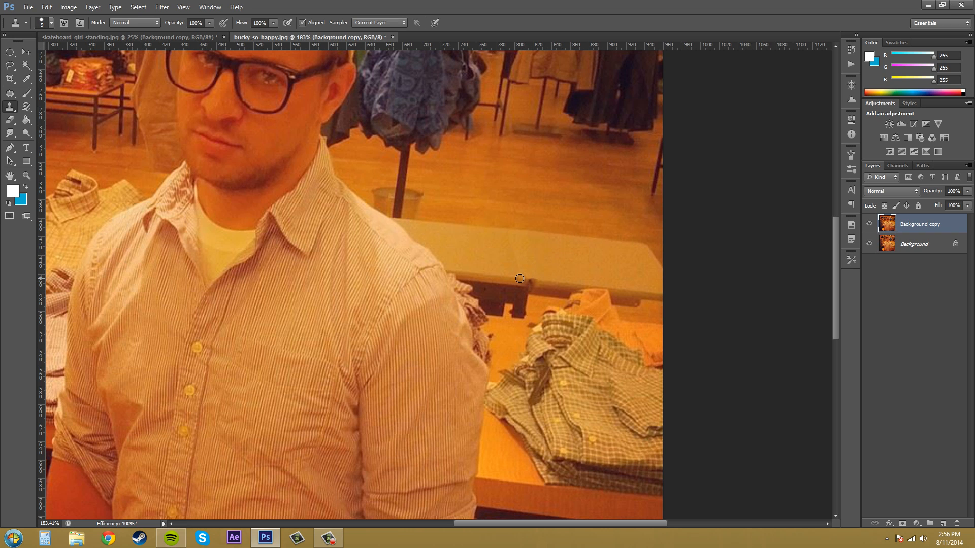
mouse_move(516, 282)
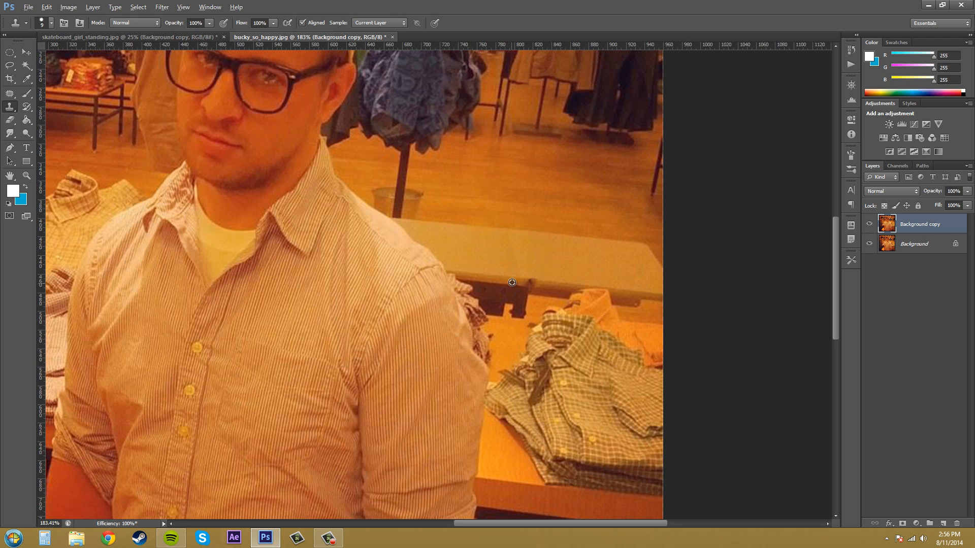
mouse_move(525, 282)
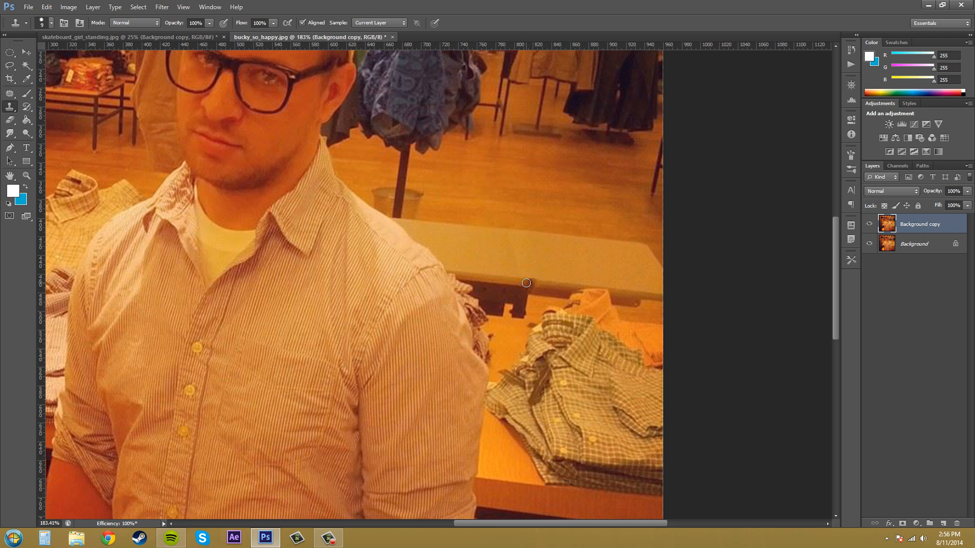
mouse_move(540, 286)
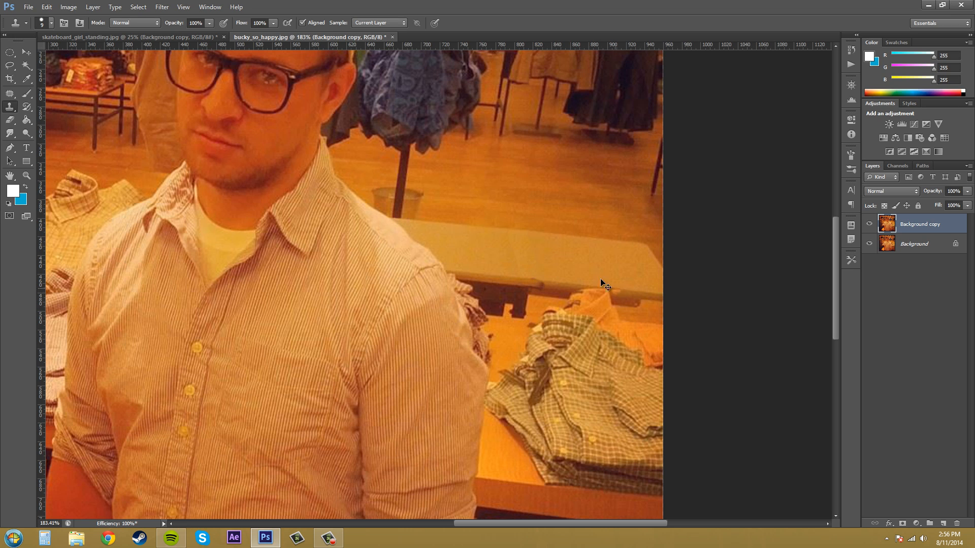
mouse_move(523, 281)
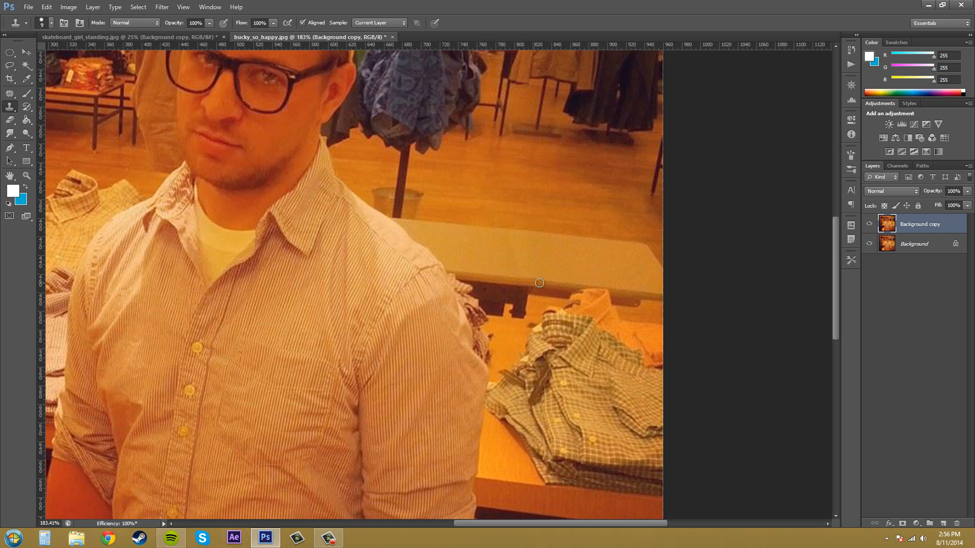
Scroll down to the dark seam on the grey table behind the shoulder
scroll("down", 3)
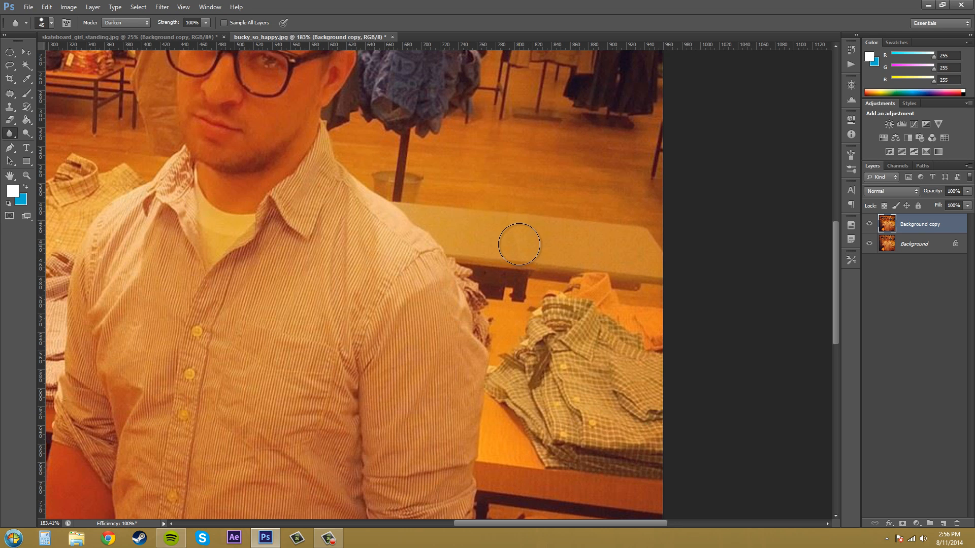
mouse_move(539, 241)
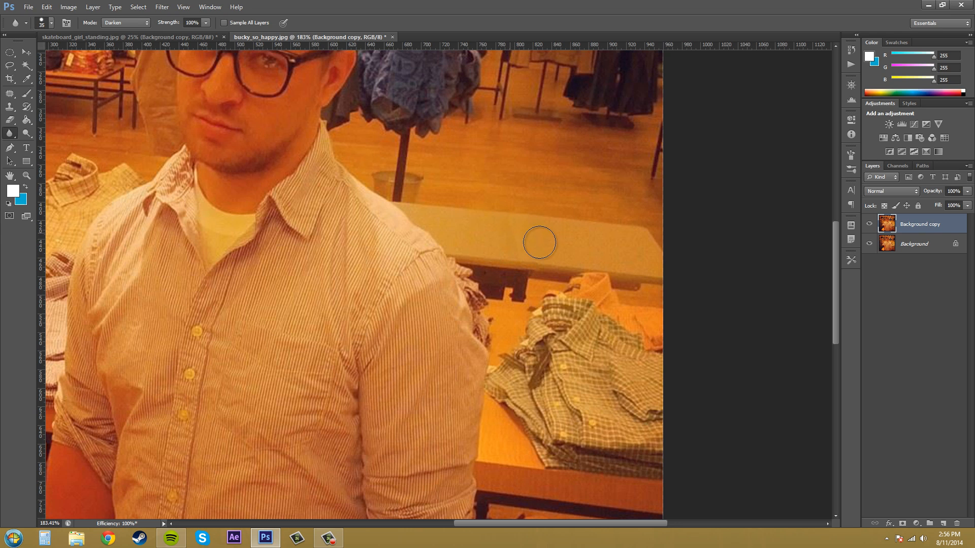
mouse_move(517, 242)
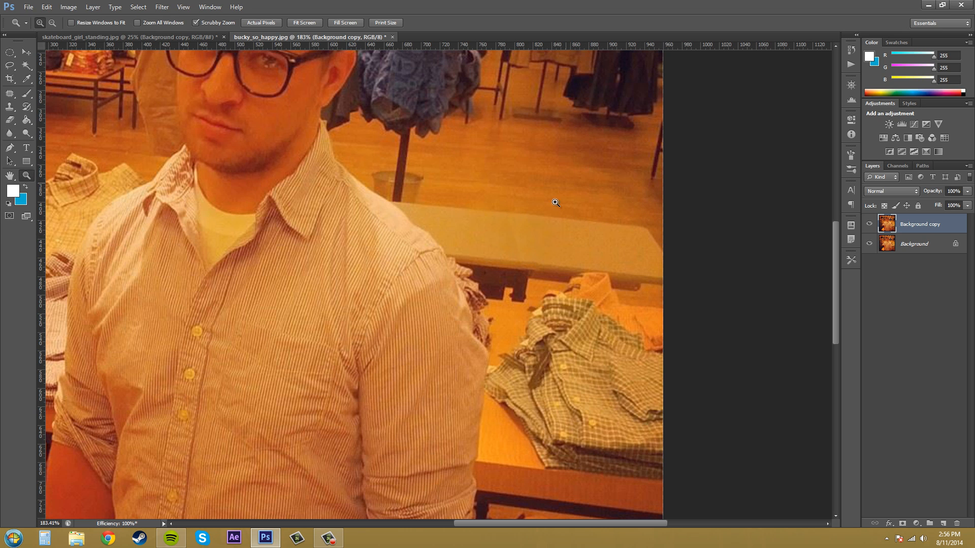
Zoom out to view the whole photo with the softened tabletop
left_click(304, 22)
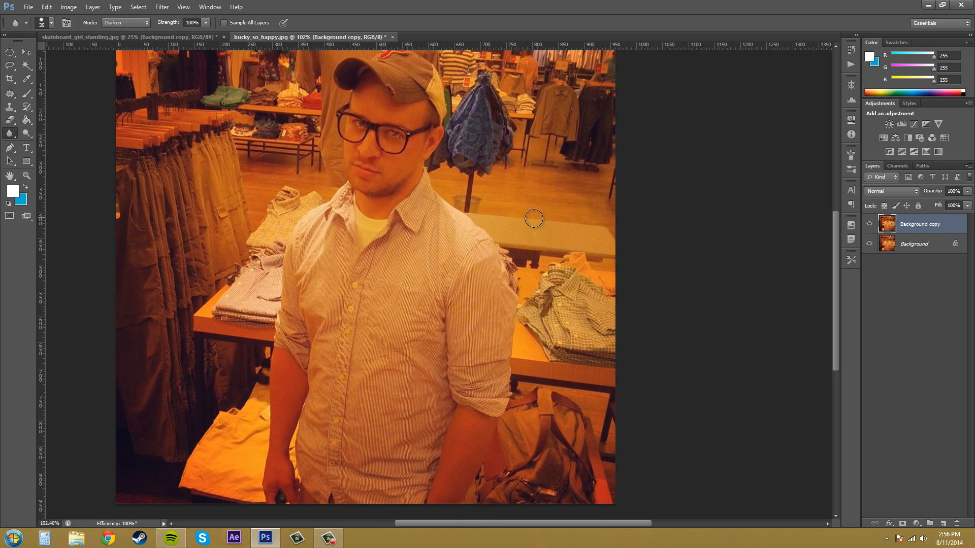
mouse_move(543, 232)
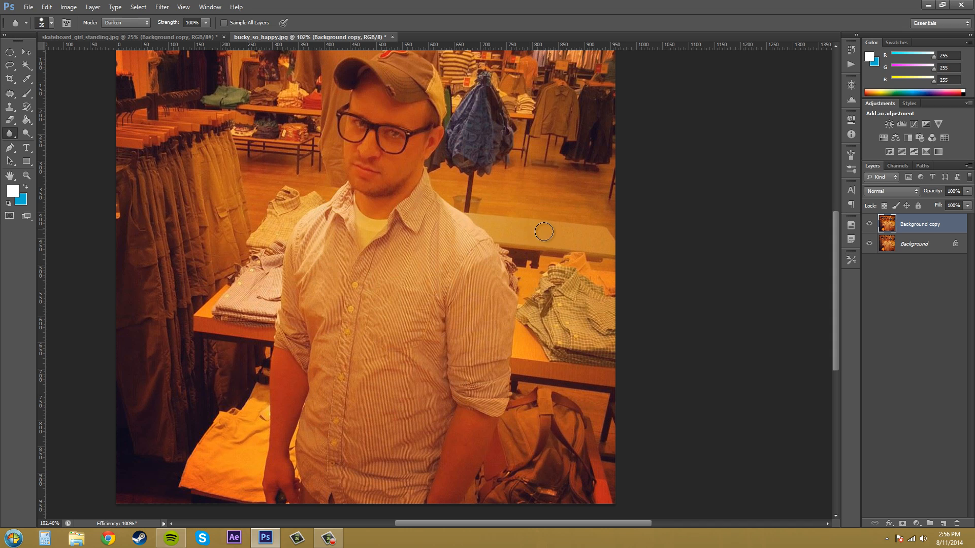
mouse_move(537, 233)
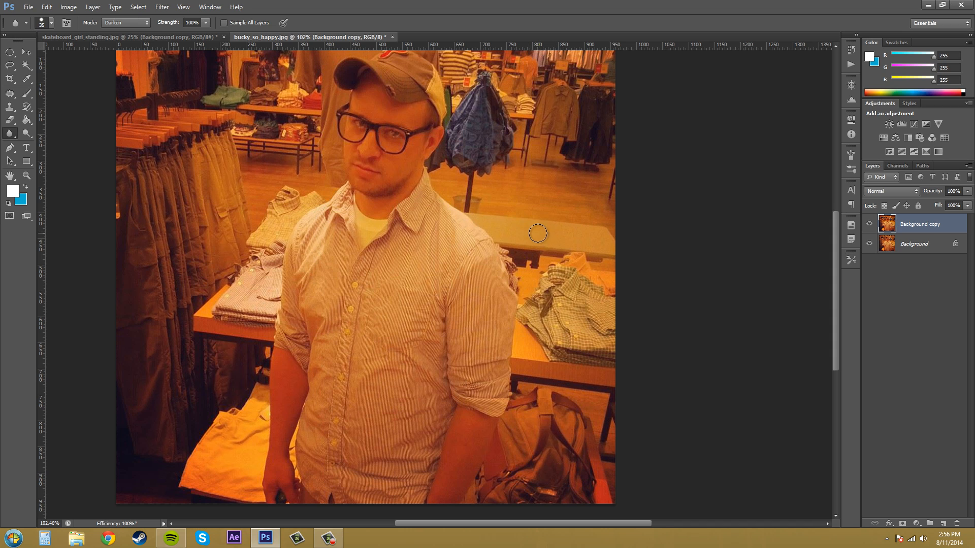
mouse_move(554, 236)
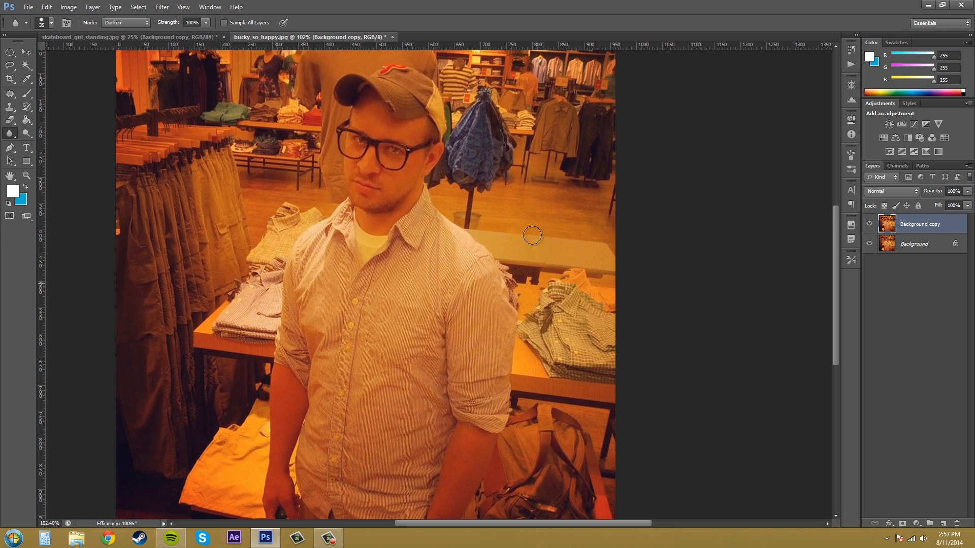
mouse_move(444, 104)
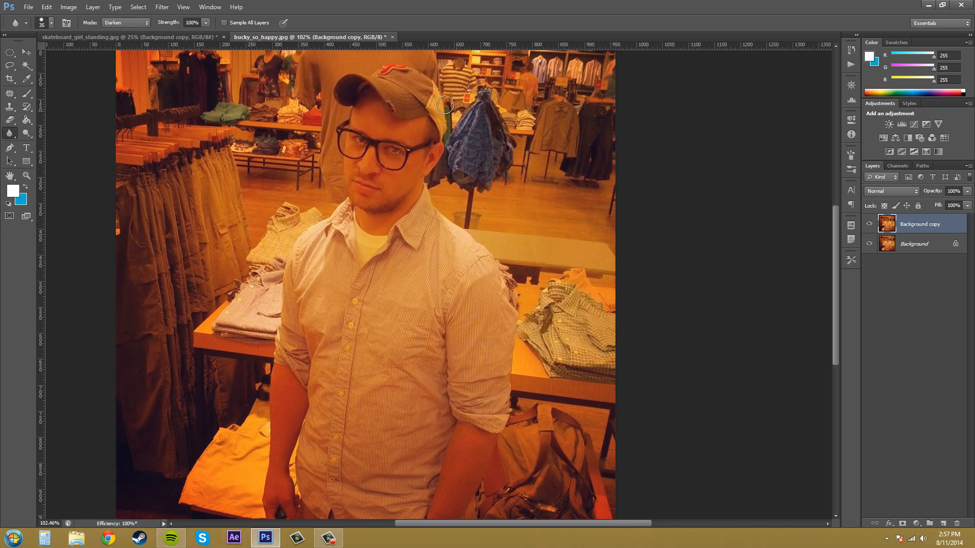
mouse_move(369, 357)
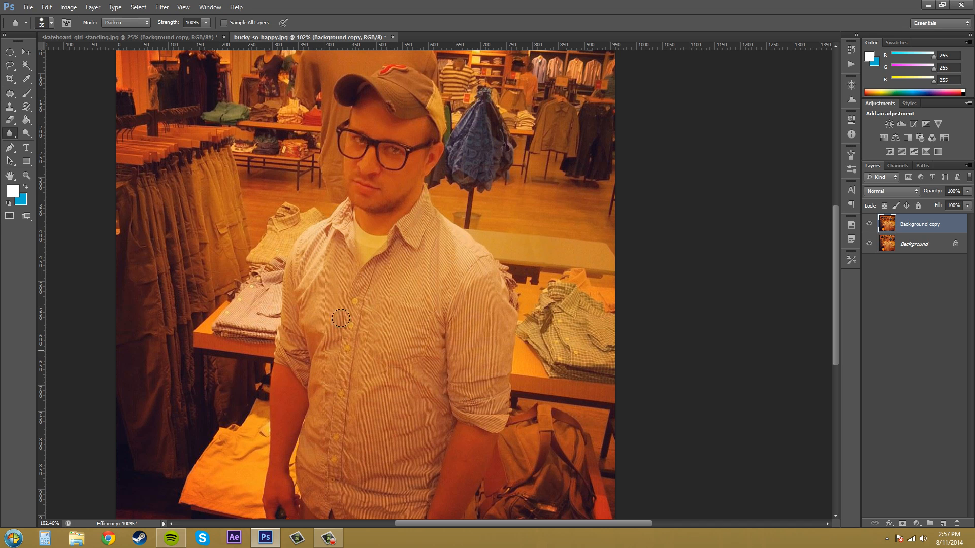
mouse_move(488, 251)
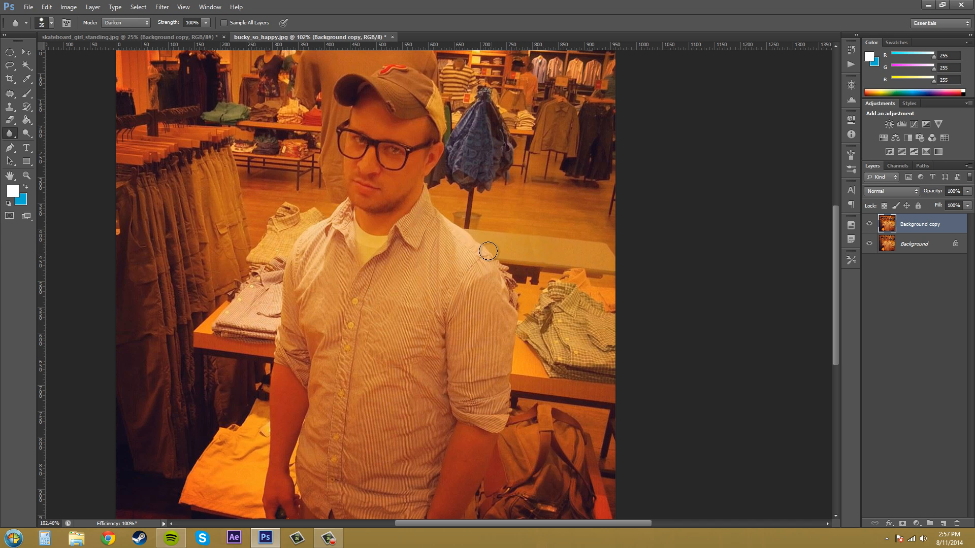
mouse_move(406, 291)
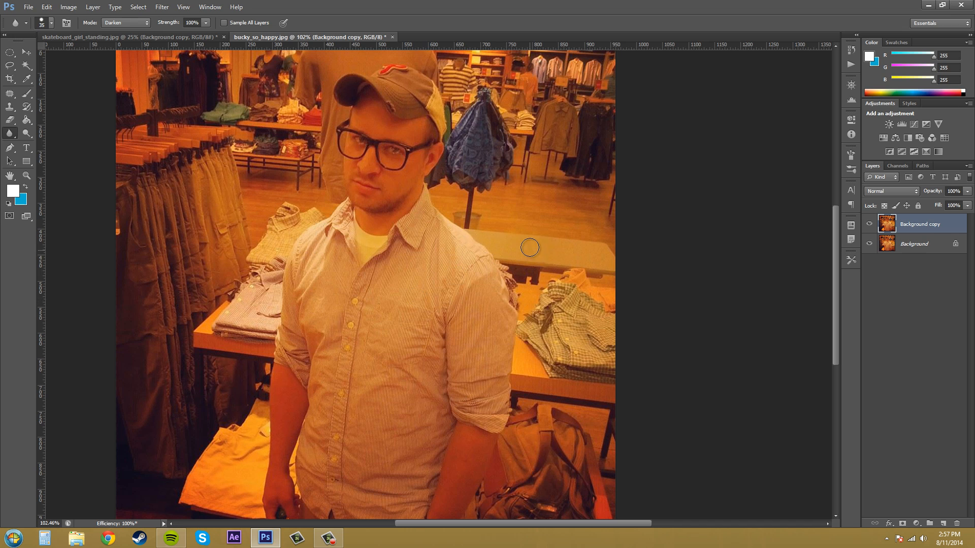
mouse_move(531, 257)
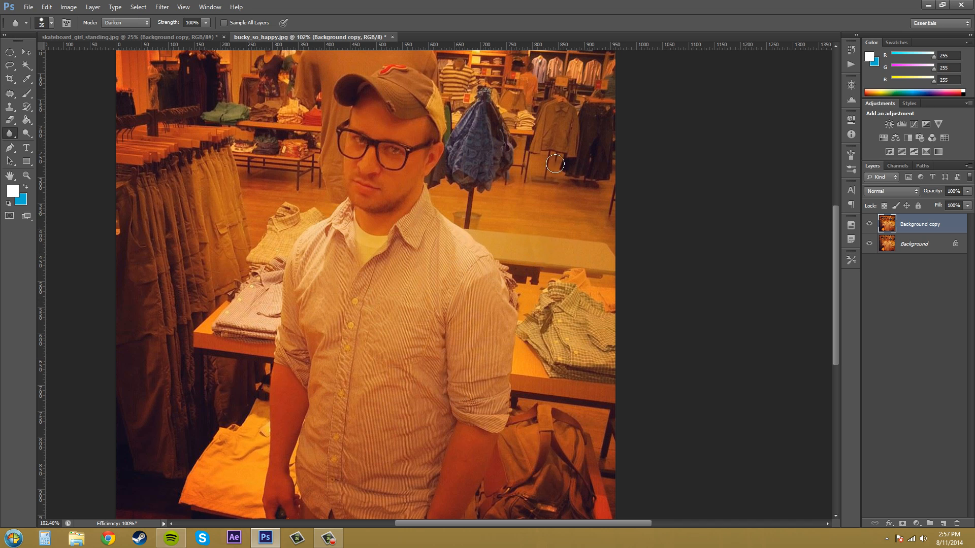
mouse_move(377, 315)
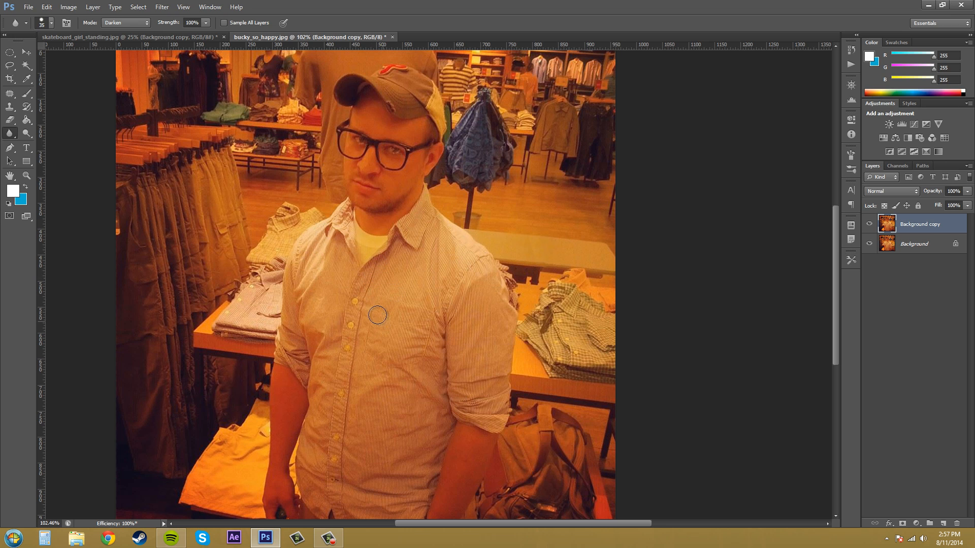
mouse_move(408, 318)
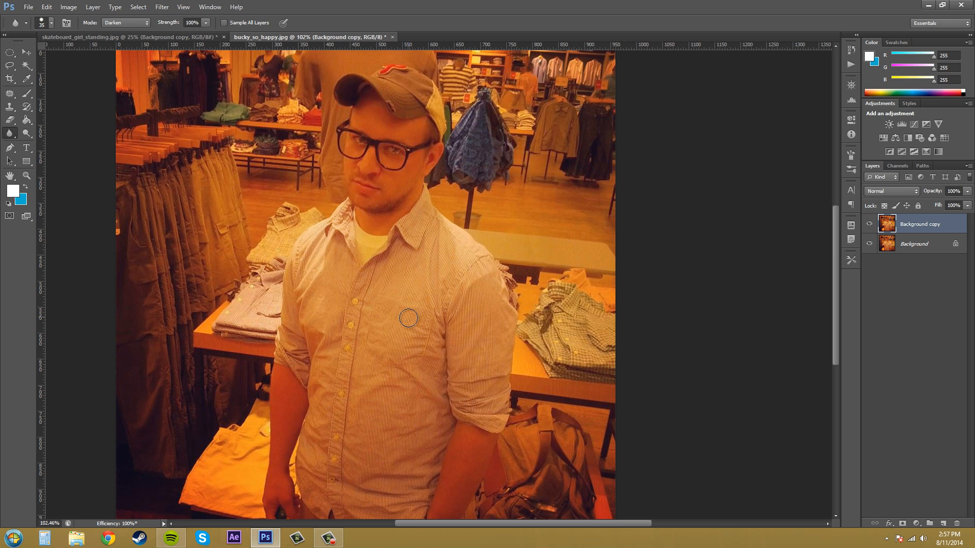
mouse_move(406, 325)
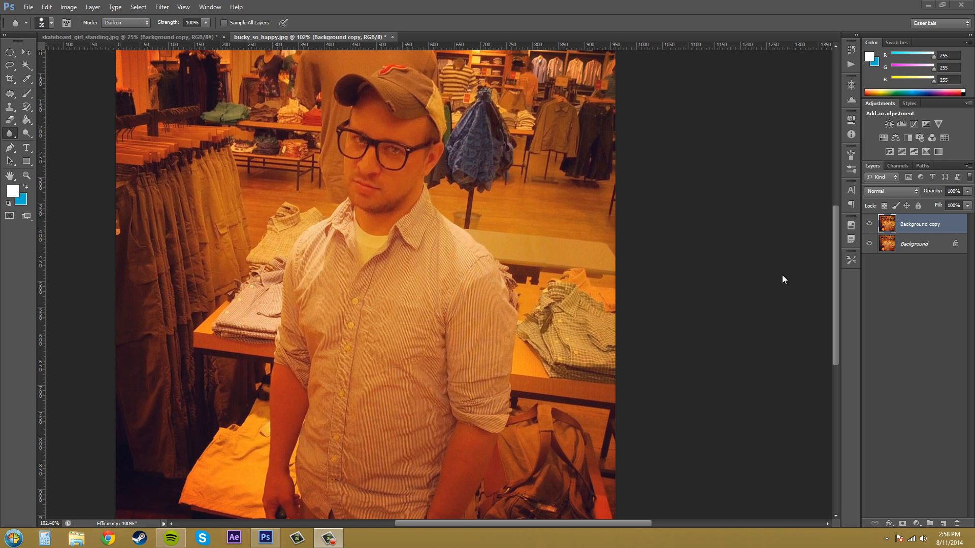
mouse_move(735, 263)
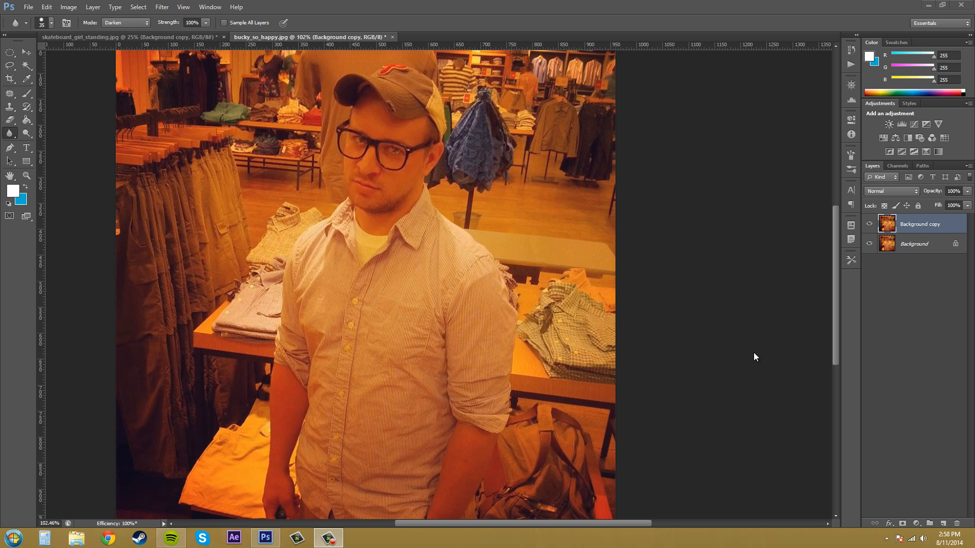
mouse_move(751, 361)
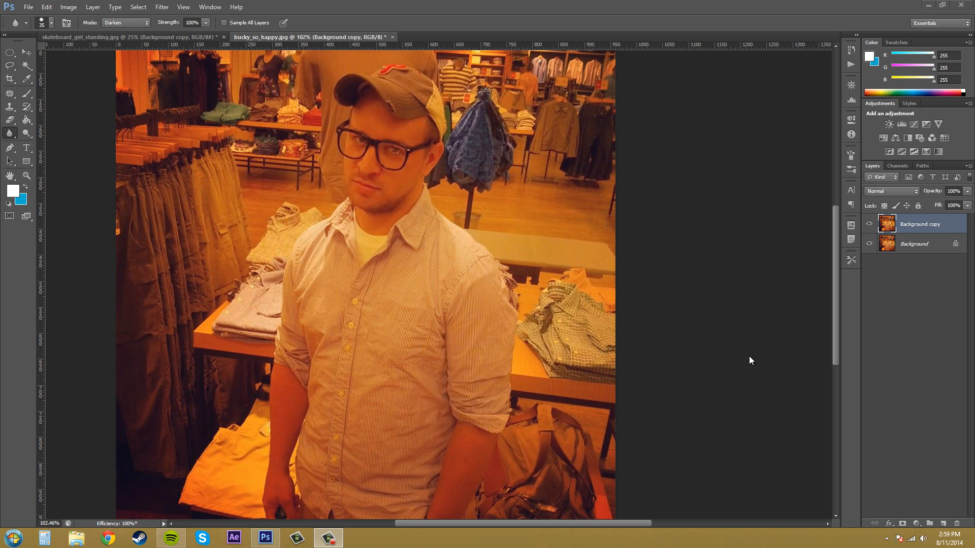